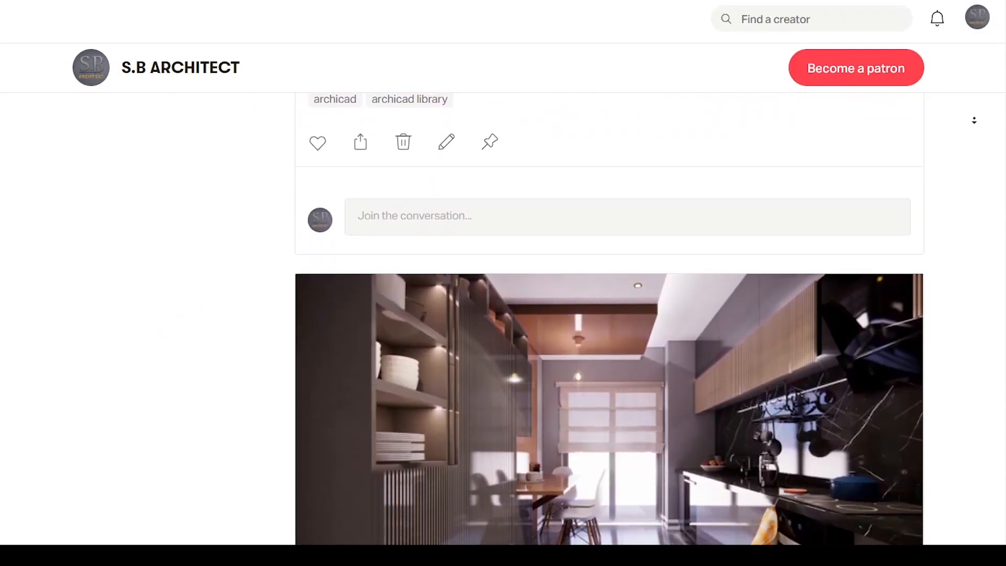
# - Scroll down through the 3D perspective view of the house
pyautogui.scroll(-3)
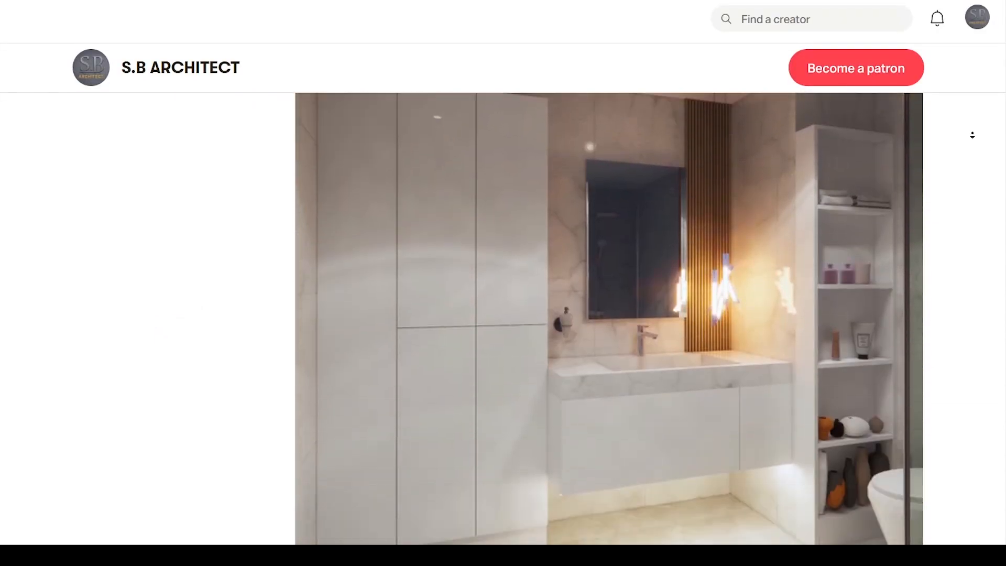
pyautogui.scroll(-3)
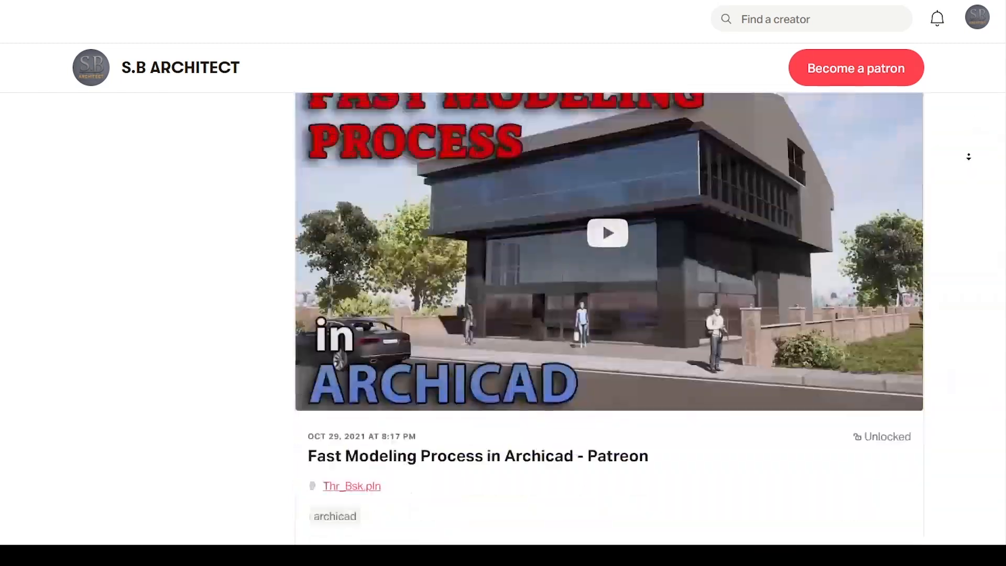
pyautogui.scroll(-3)
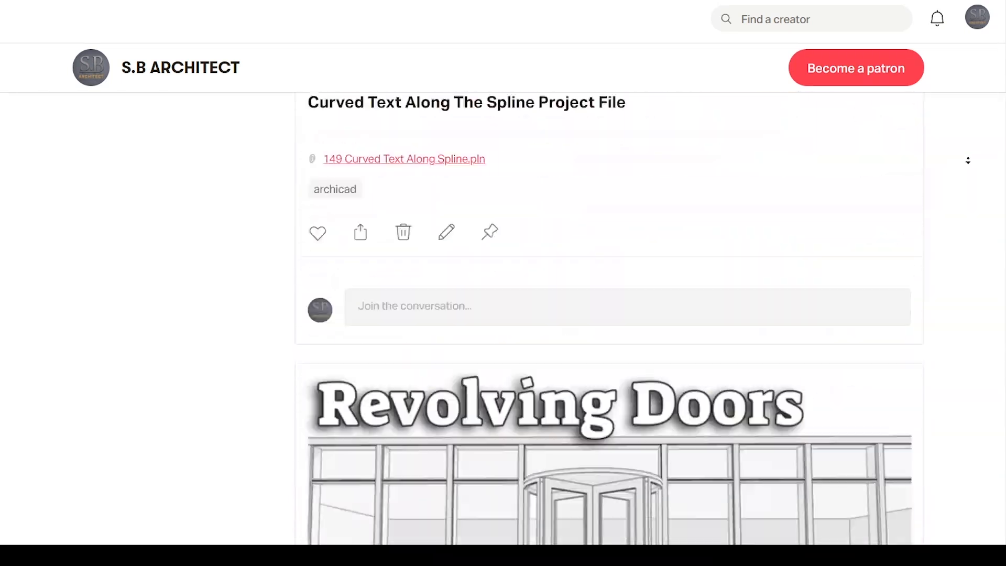
pyautogui.scroll(-3)
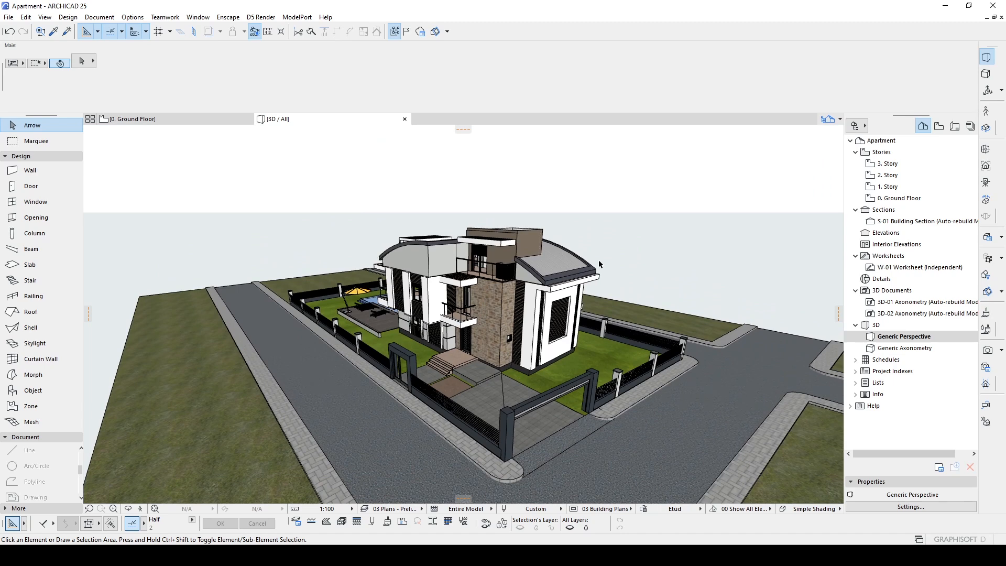
pyautogui.moveTo(856, 236)
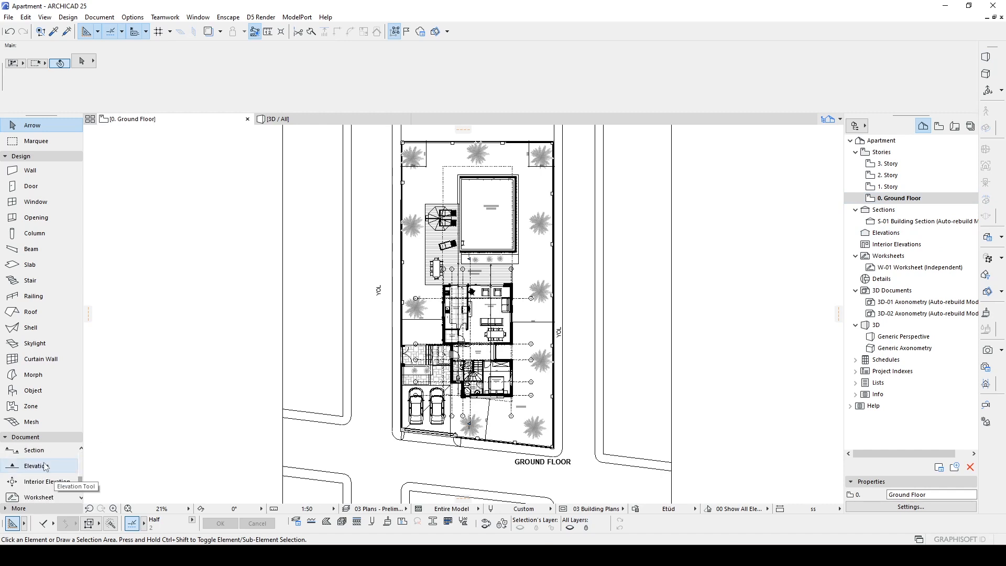
# - Place the South Elevation marker on the plan and open the E-05 South Elevation drawing
pyautogui.click(31, 466)
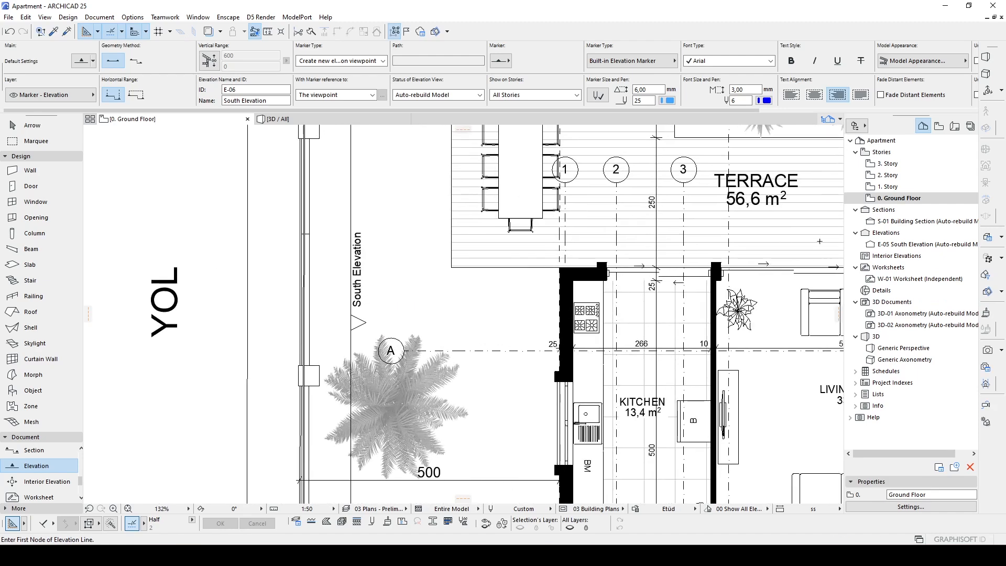
pyautogui.click(929, 243)
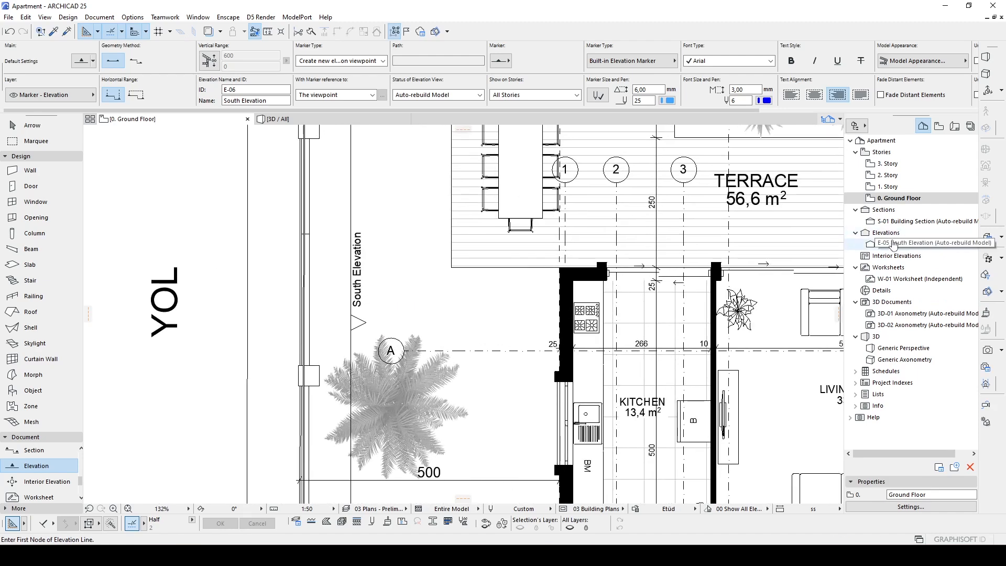
pyautogui.doubleClick(930, 244)
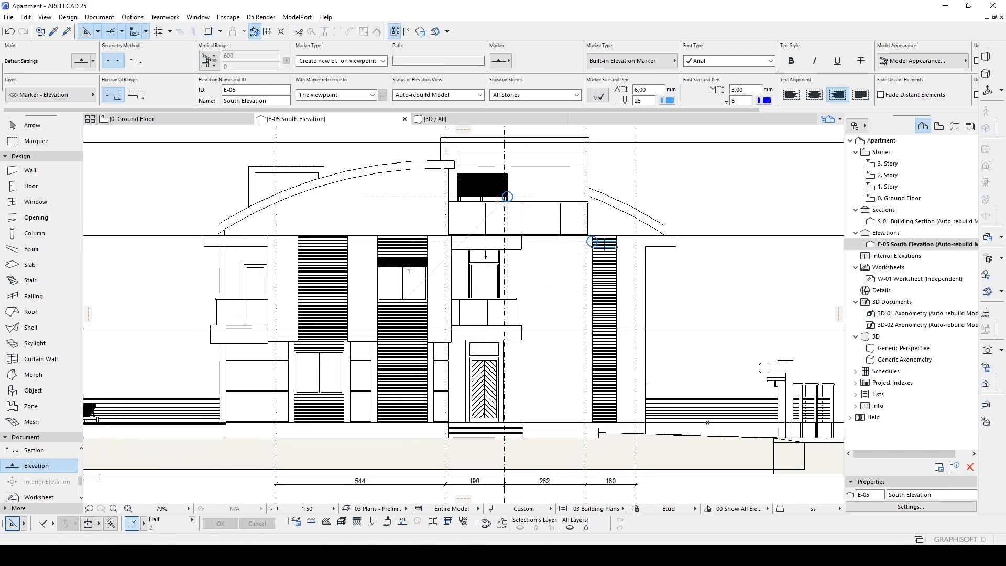
pyautogui.moveTo(380, 218)
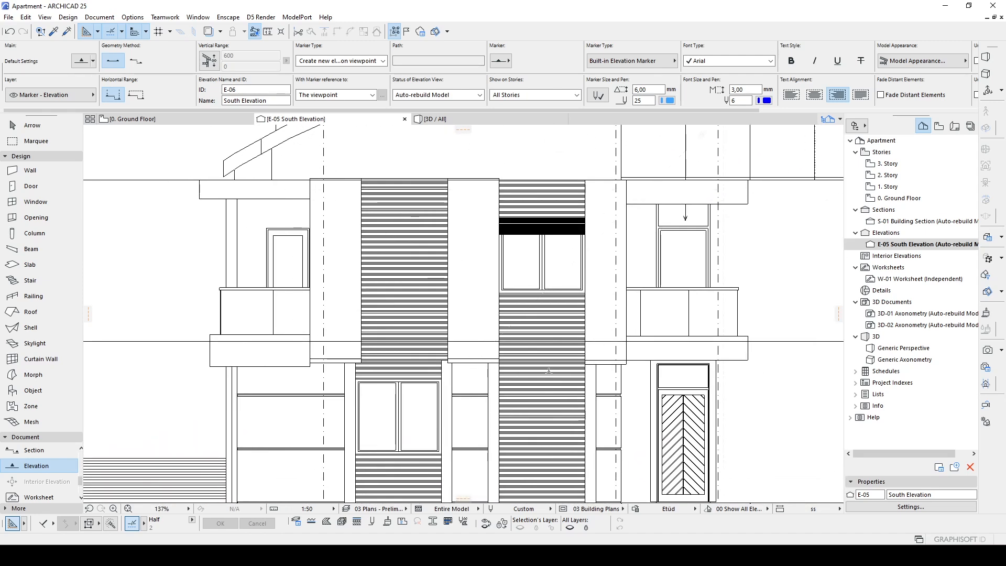
pyautogui.moveTo(650, 306)
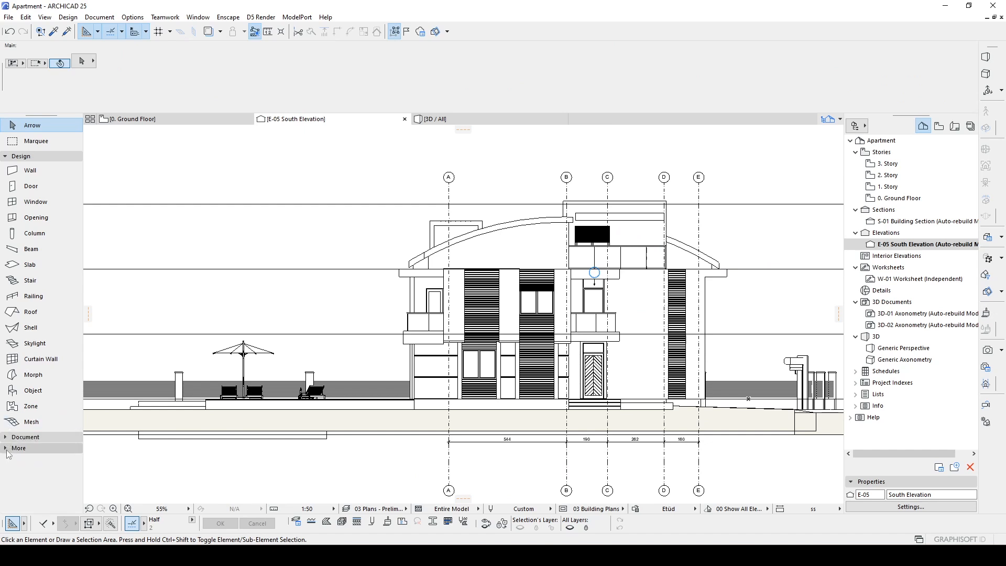
# - Pick the Line tool from the expanded Document toolbox and set its pen to 21
pyautogui.click(18, 447)
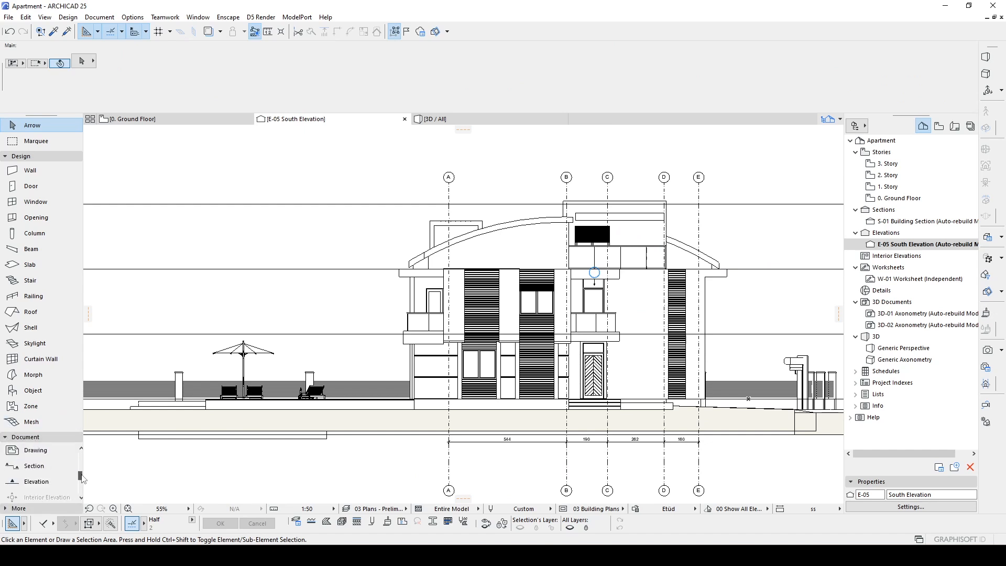
pyautogui.click(29, 495)
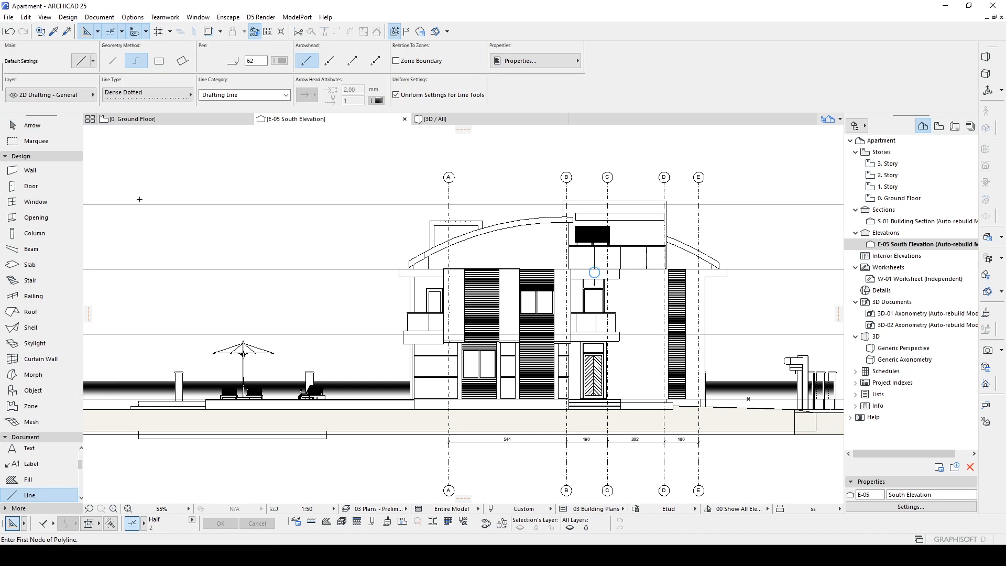
pyautogui.click(275, 60)
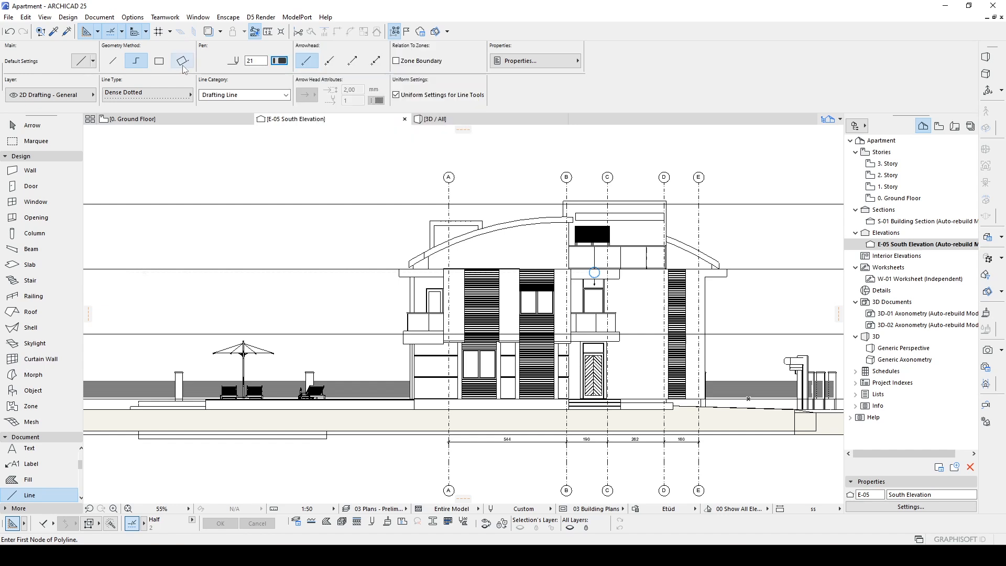
pyautogui.moveTo(135, 60)
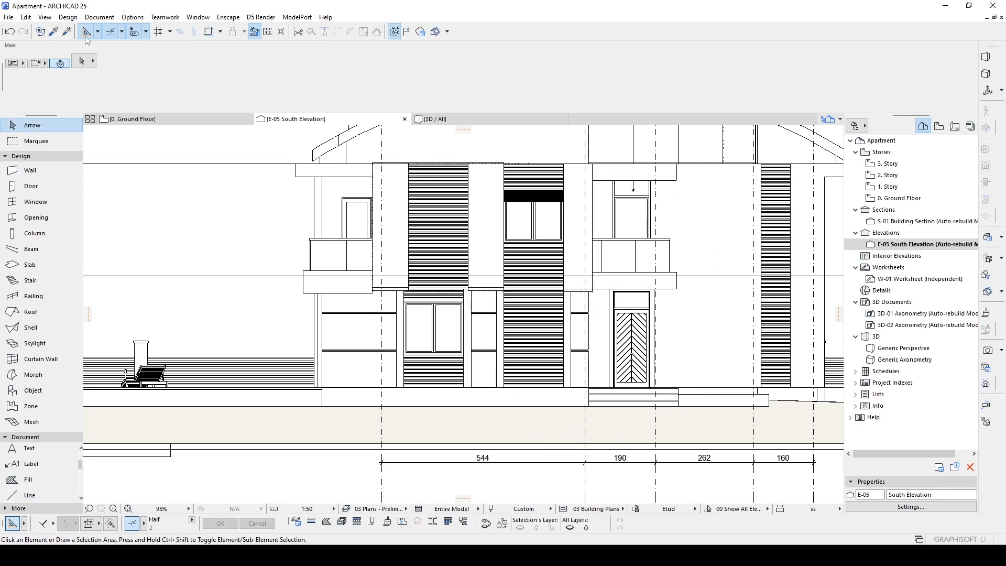
# - Turn on True Line Weight display and check the selected lines' pen choices
pyautogui.click(44, 17)
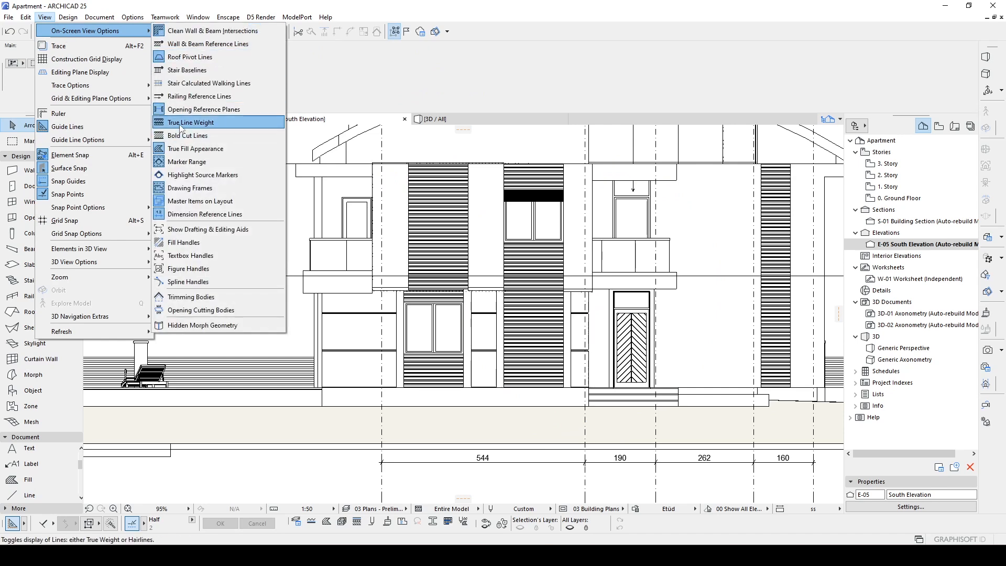
pyautogui.click(191, 122)
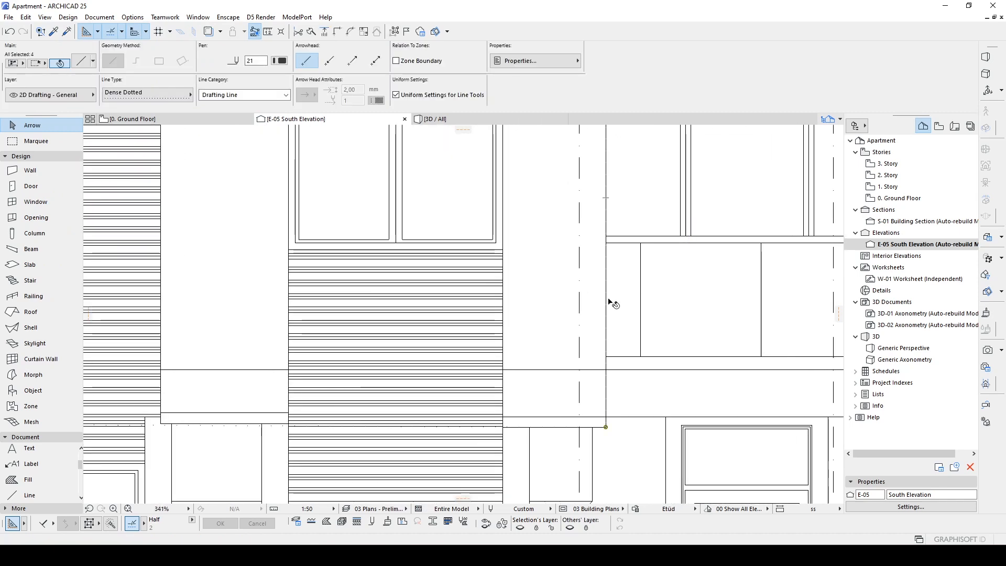
pyautogui.click(280, 60)
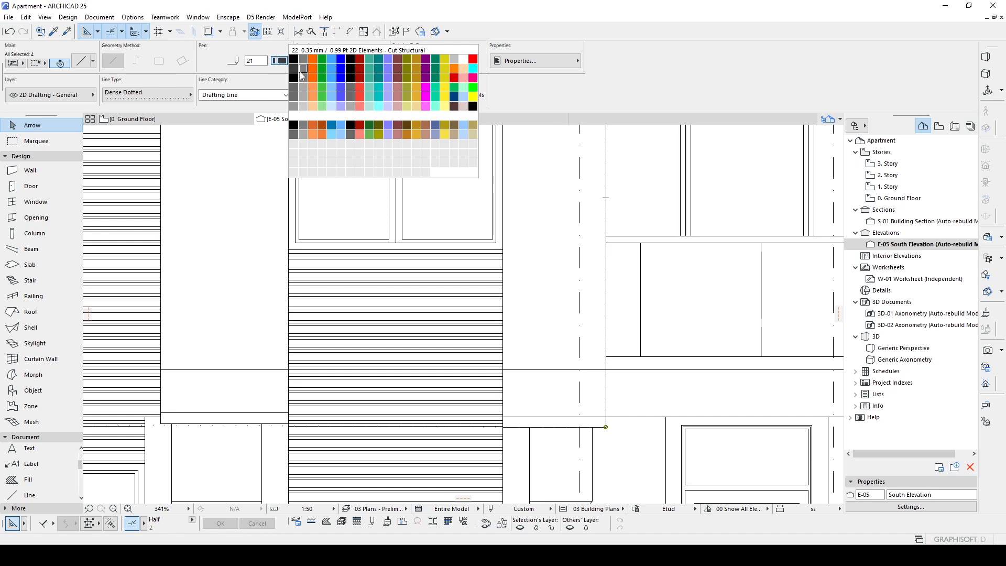
pyautogui.click(134, 17)
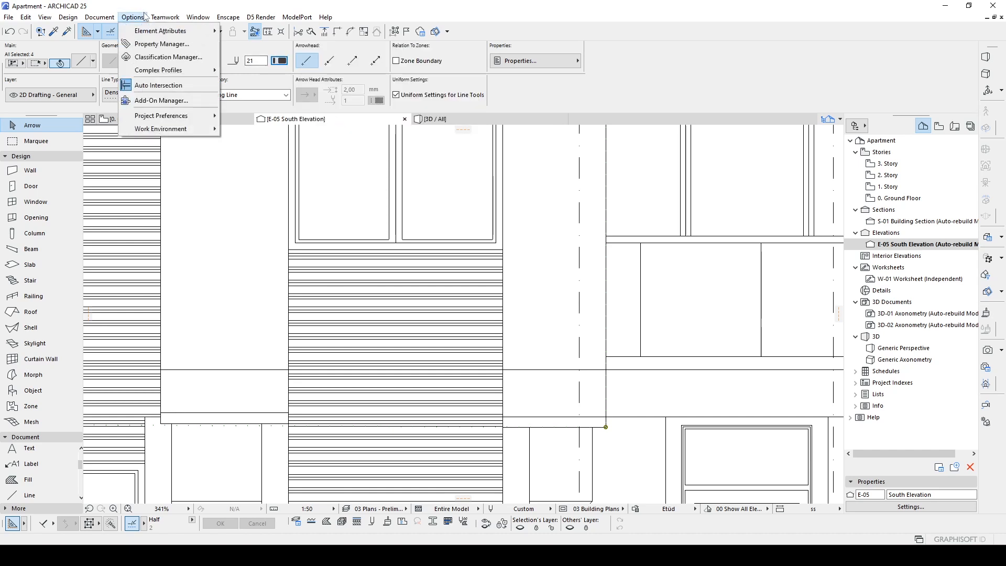
pyautogui.moveTo(162, 30)
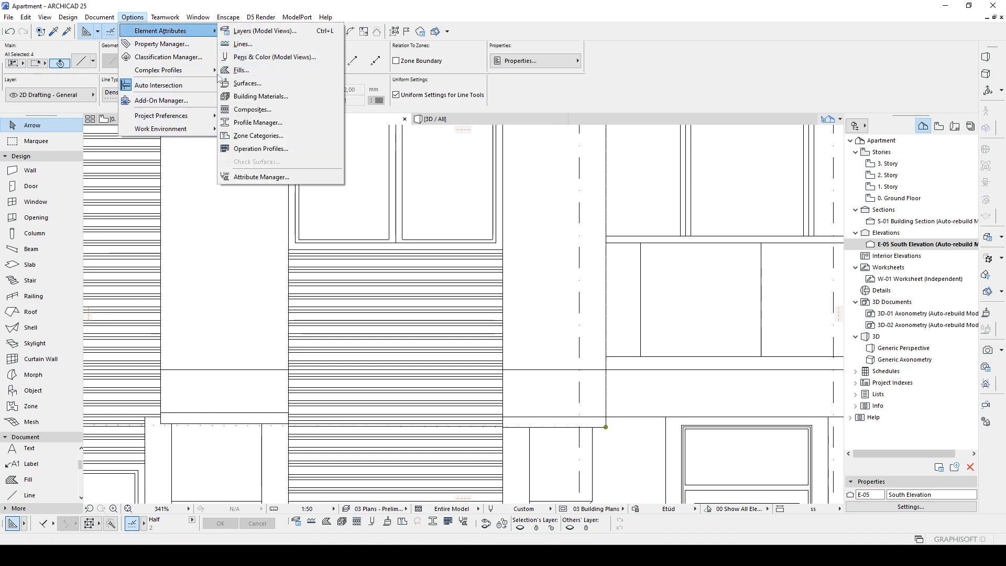
# - Raise pen 21 (General - Cut Structural) weight from 0.35 to 0.5 mm
pyautogui.click(276, 57)
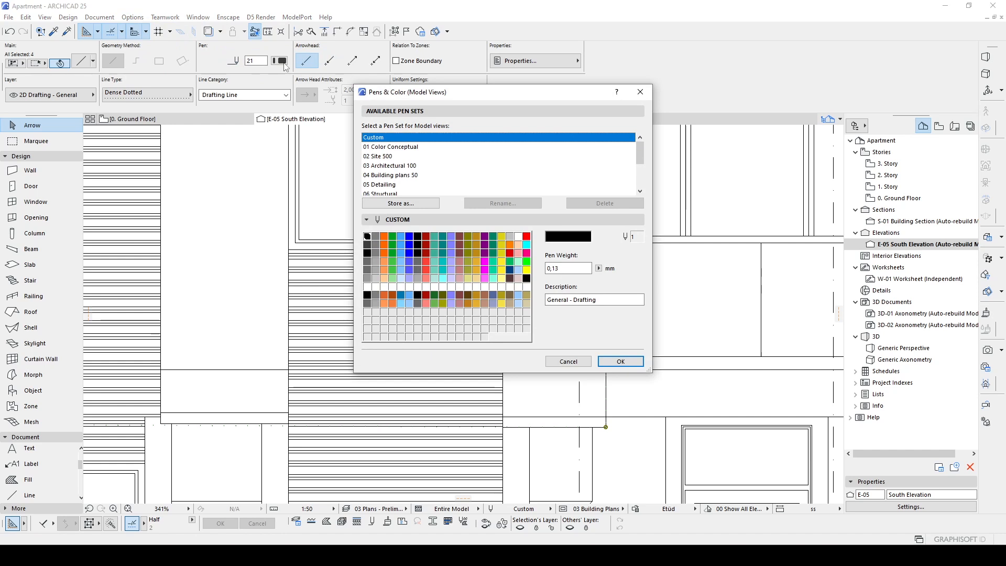
pyautogui.moveTo(348, 149)
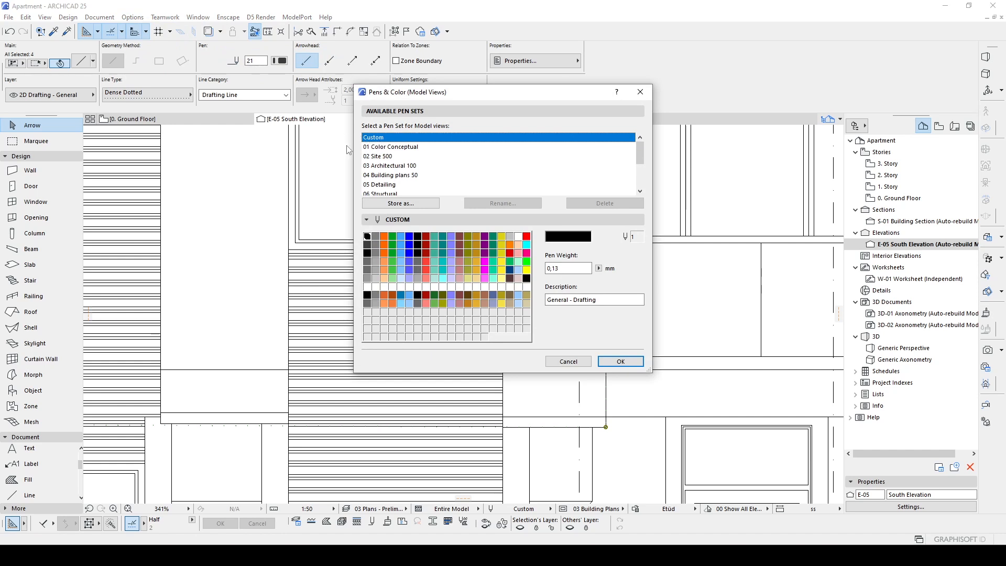
pyautogui.click(368, 254)
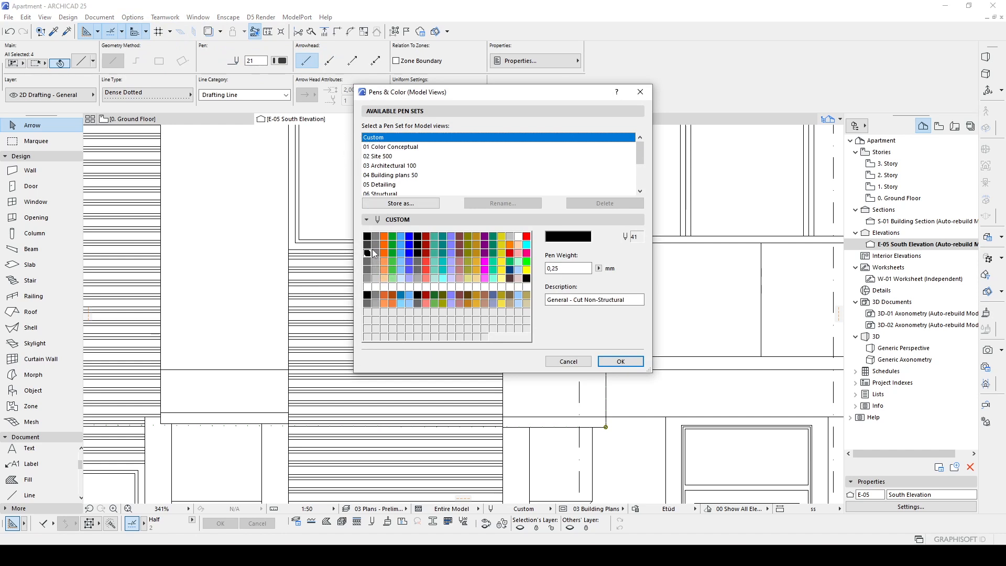
pyautogui.click(367, 244)
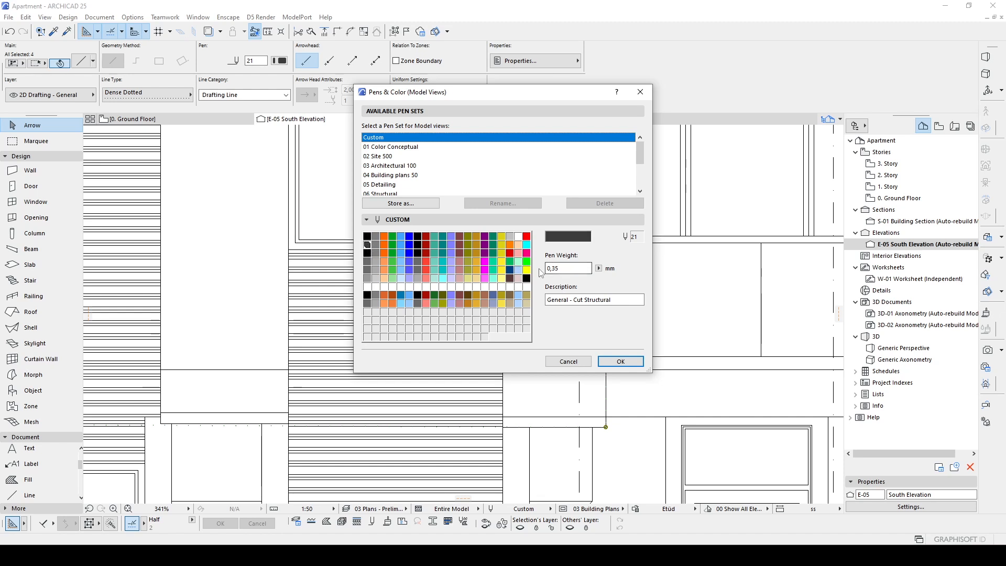
pyautogui.click(567, 268)
pyautogui.write('0,5')
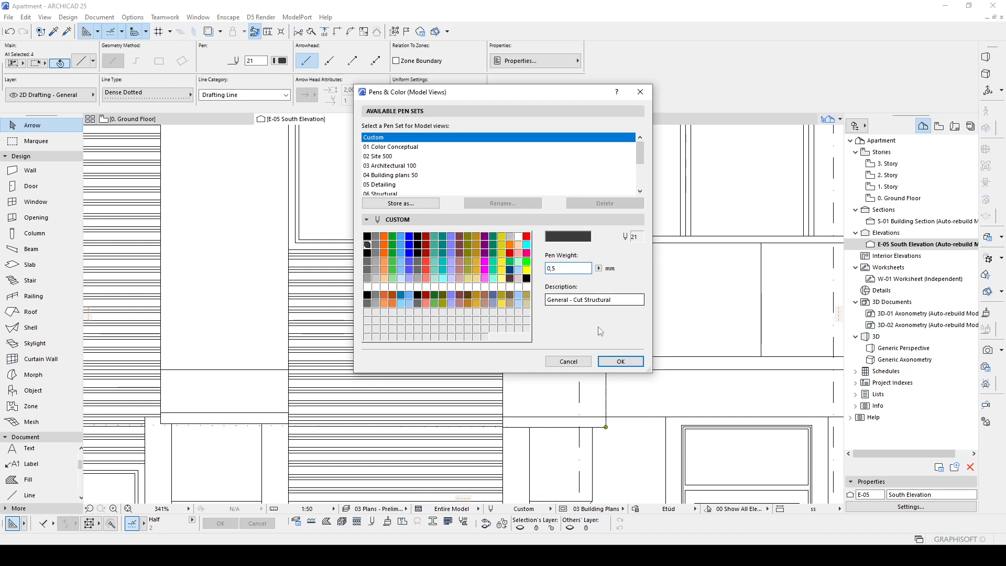
pyautogui.click(621, 361)
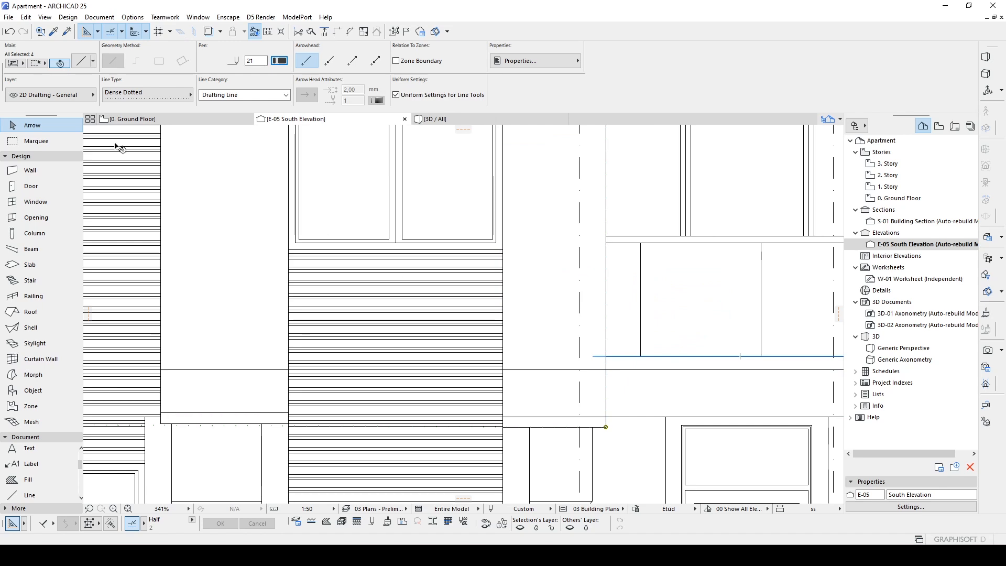
pyautogui.moveTo(638, 405)
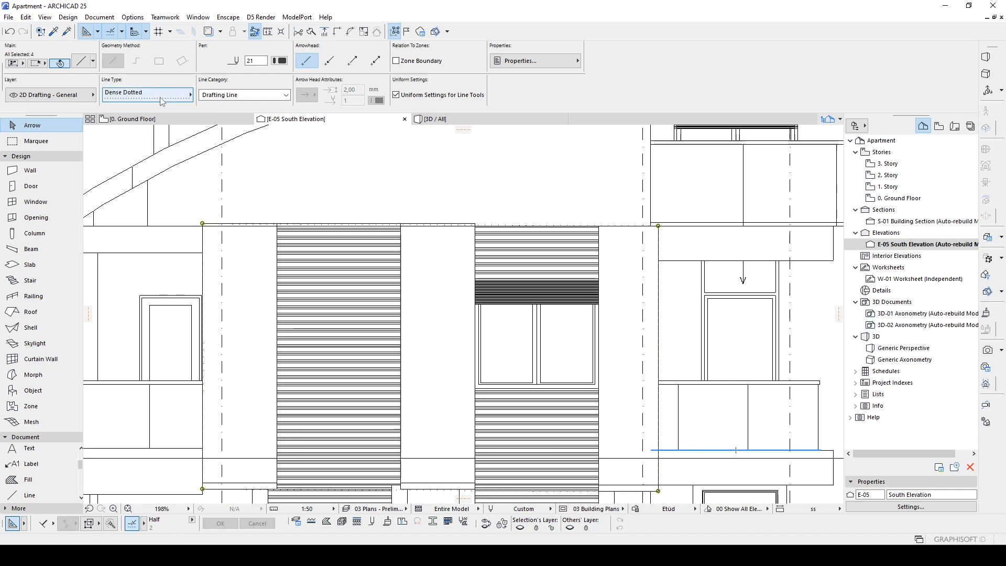
pyautogui.click(146, 94)
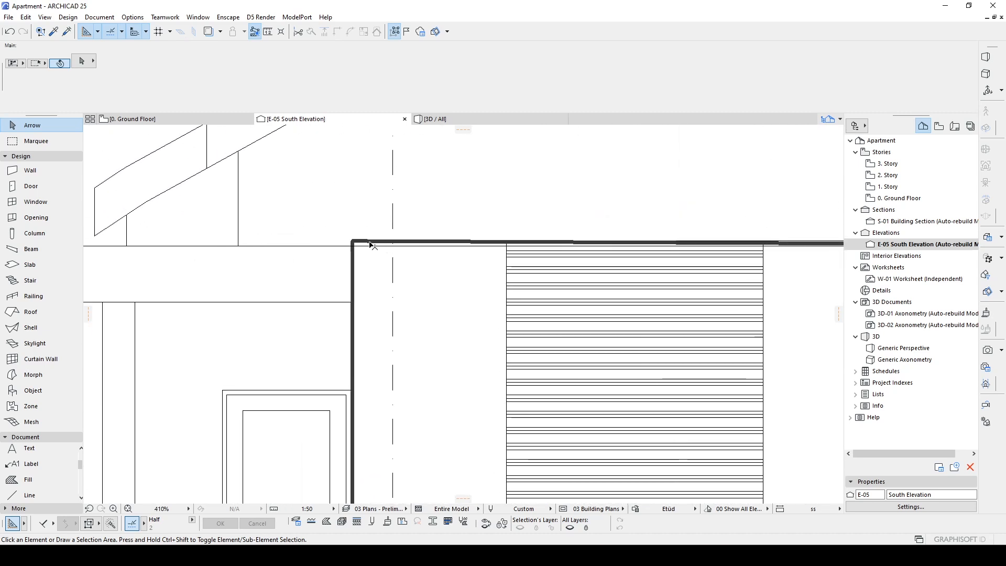
pyautogui.click(352, 242)
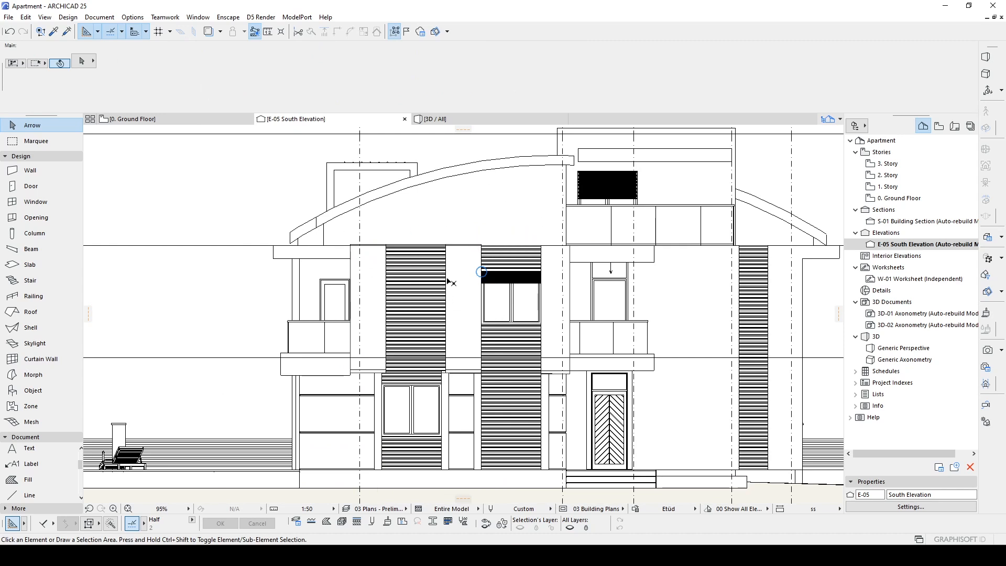
pyautogui.moveTo(385, 227)
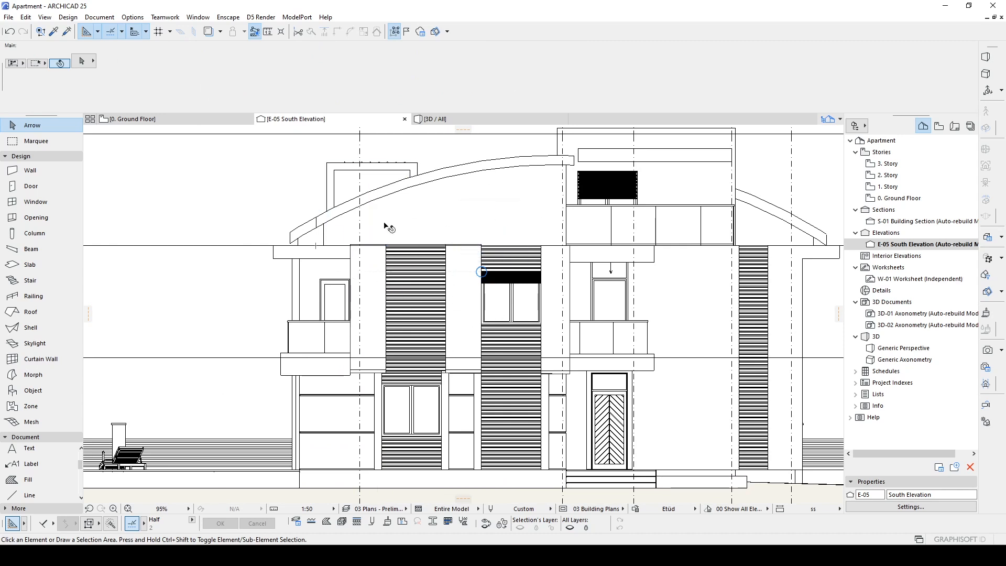
pyautogui.moveTo(407, 248)
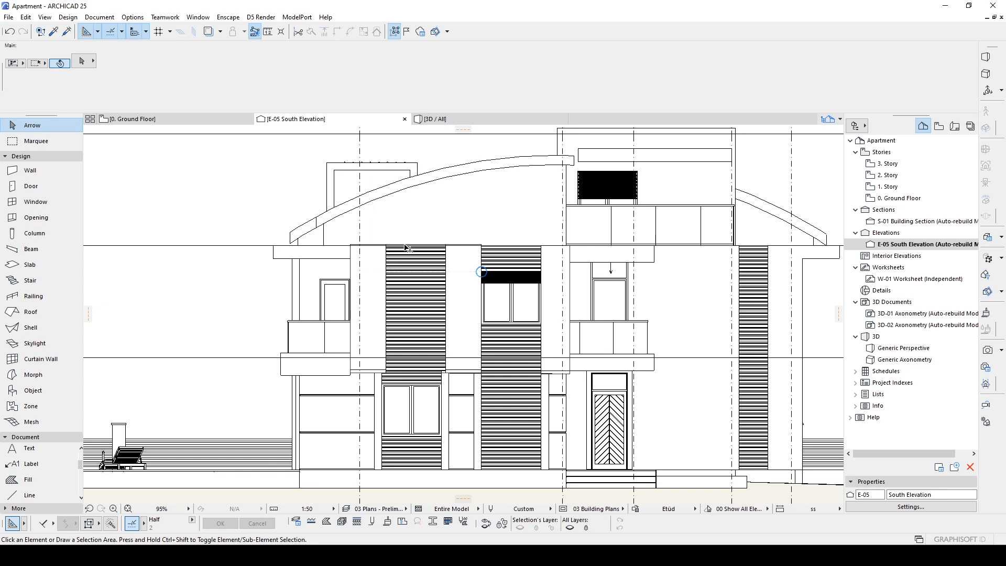
pyautogui.moveTo(523, 241)
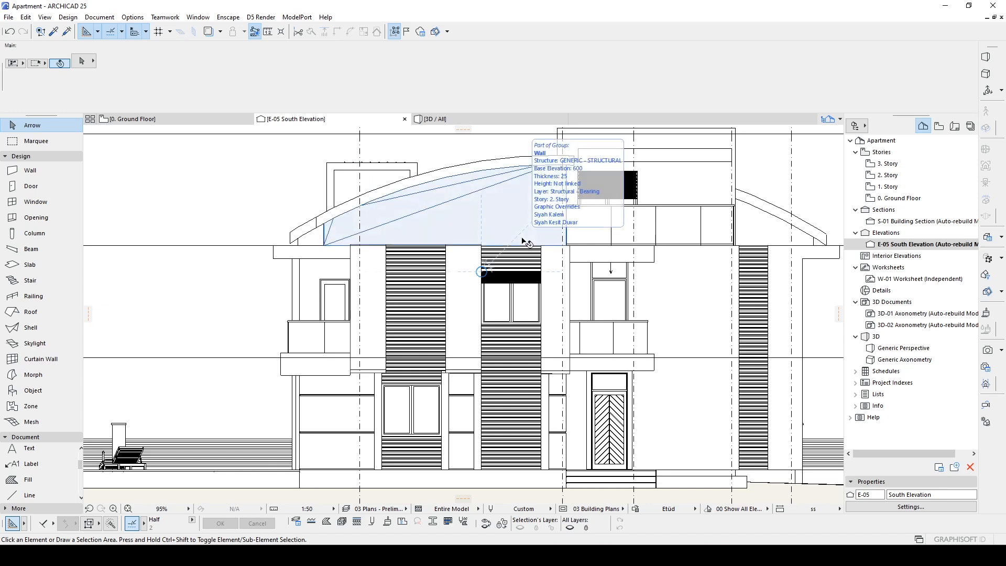
pyautogui.moveTo(457, 215)
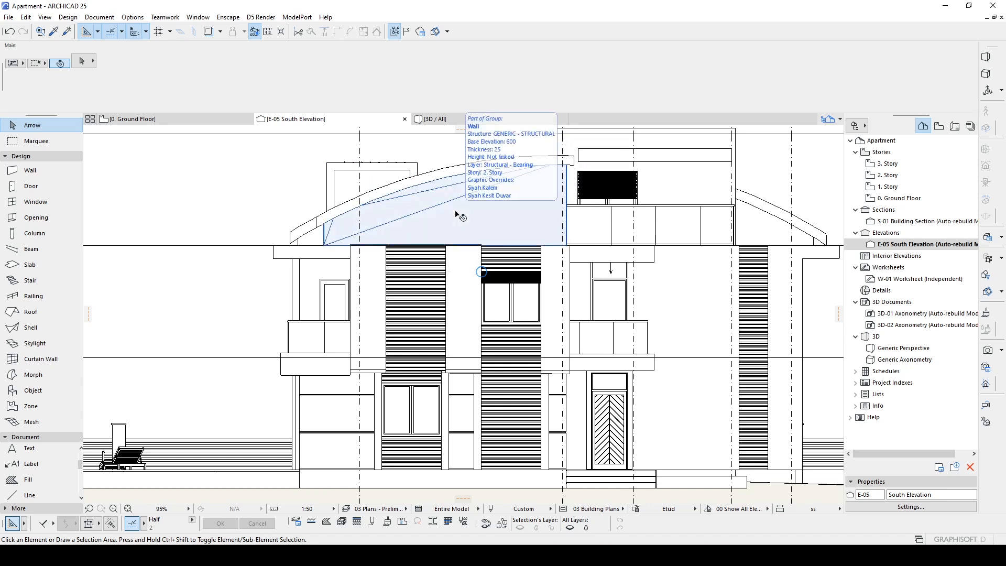
pyautogui.moveTo(478, 240)
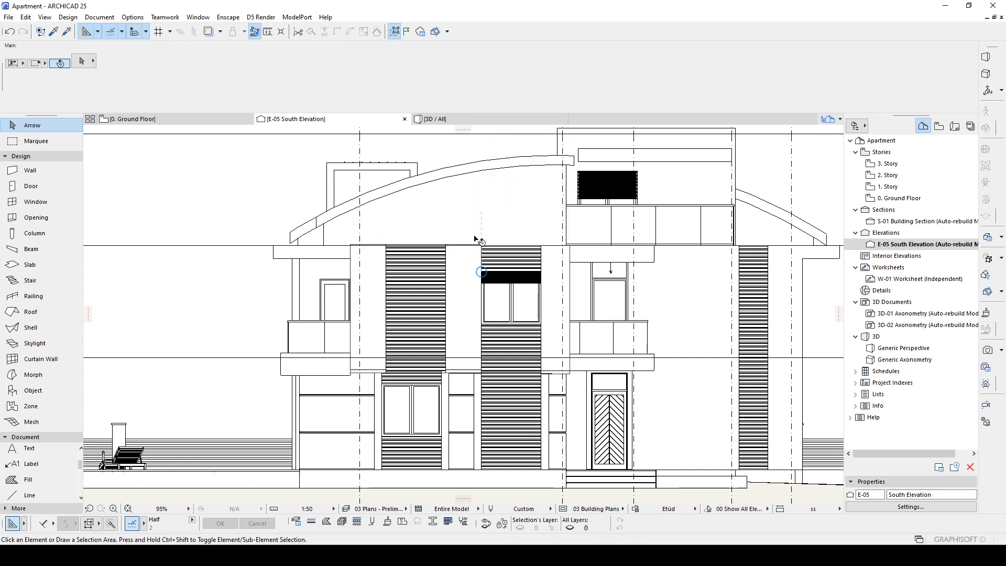
pyautogui.moveTo(480, 216)
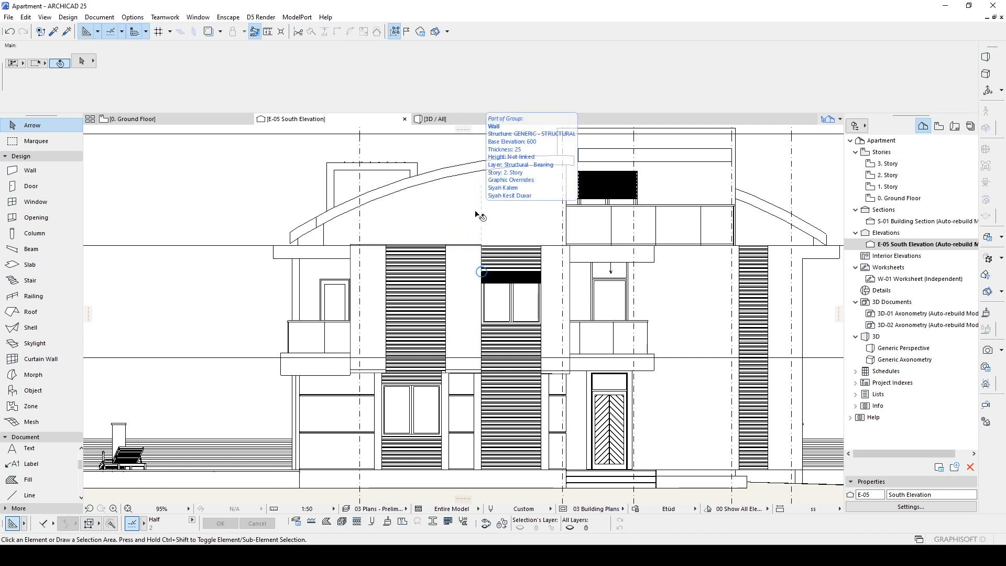
pyautogui.moveTo(671, 291)
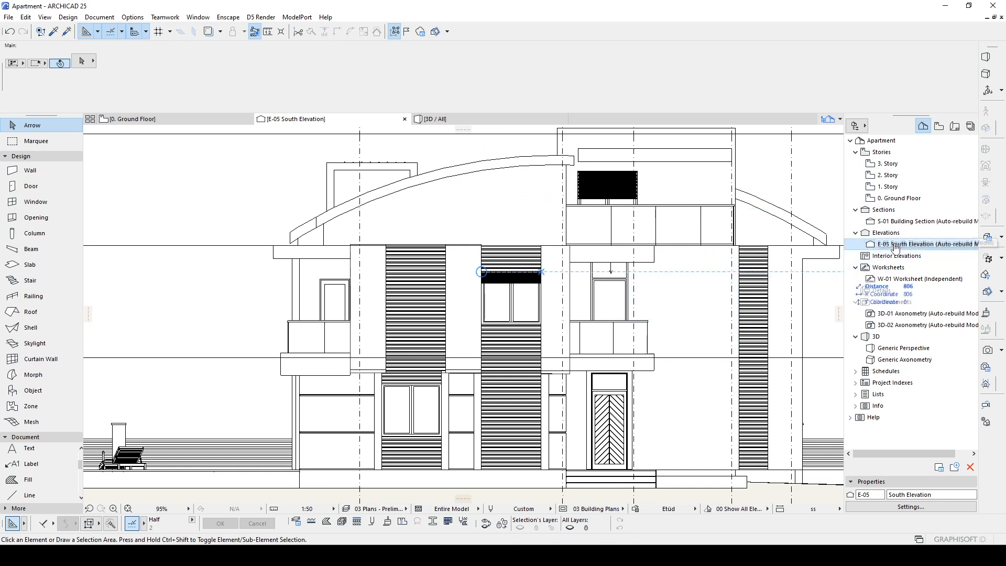
pyautogui.rightClick(905, 244)
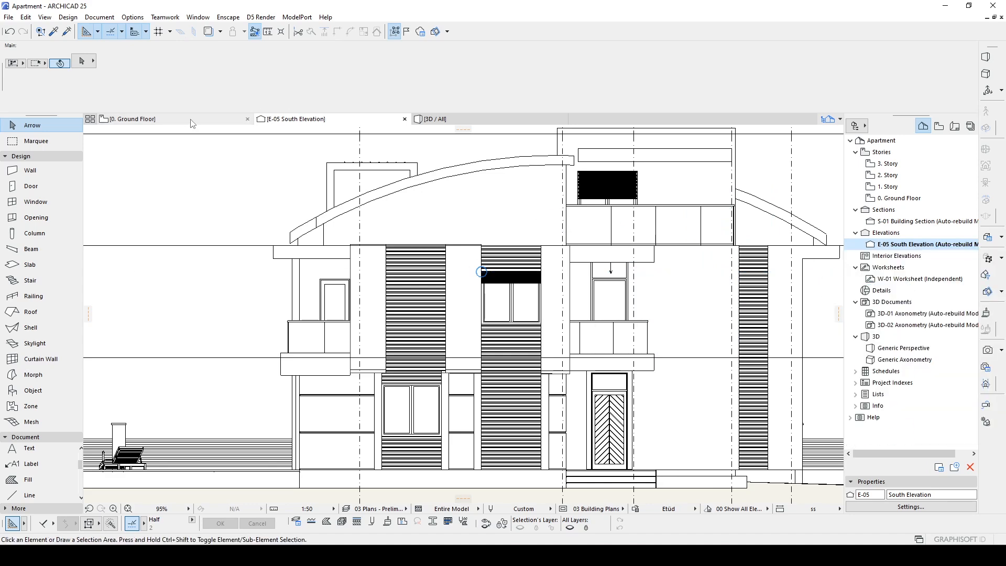
# - On the ground floor plan, enable Fade Distant Elements in the South Elevation marker's settings
pyautogui.click(133, 119)
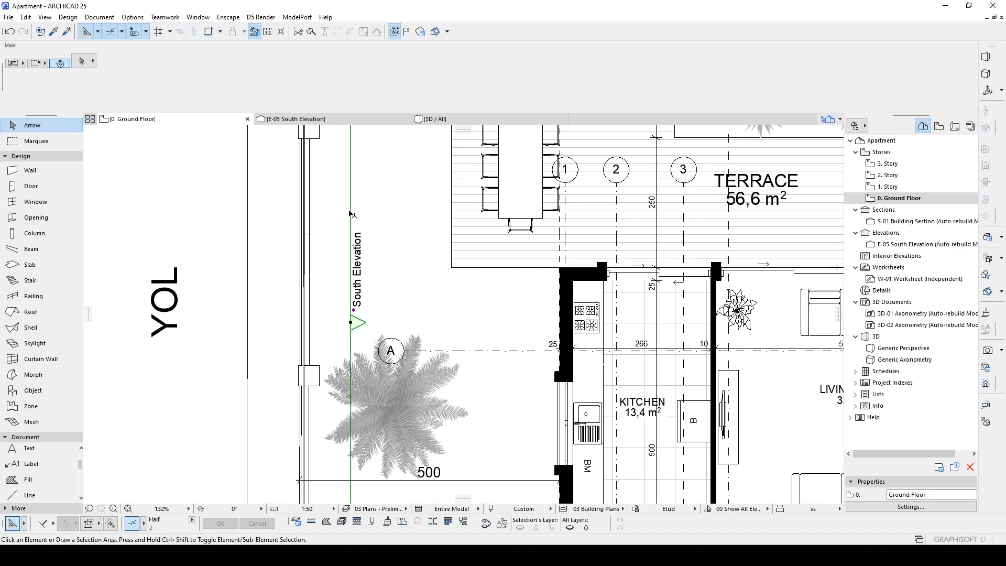
pyautogui.rightClick(353, 323)
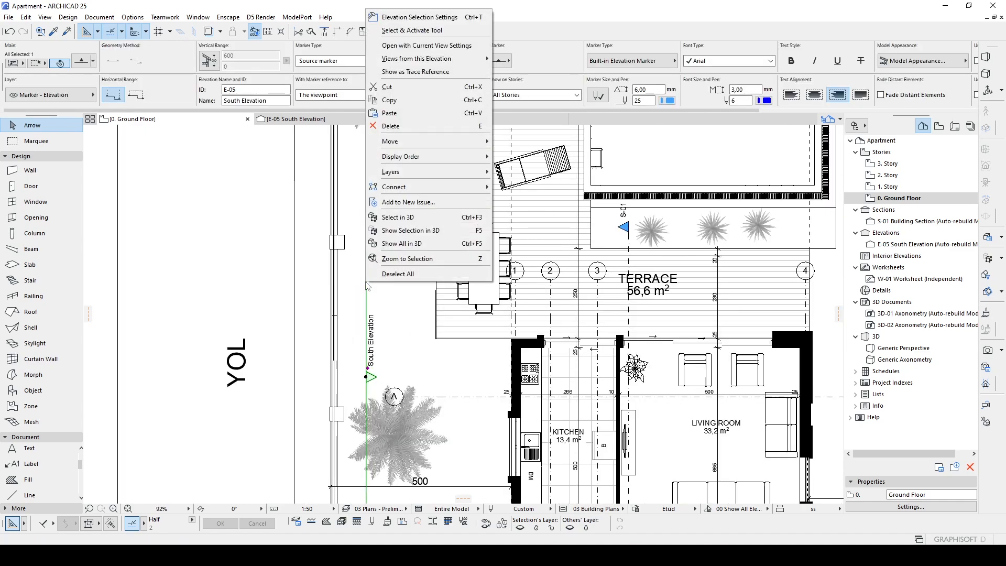
pyautogui.moveTo(411, 20)
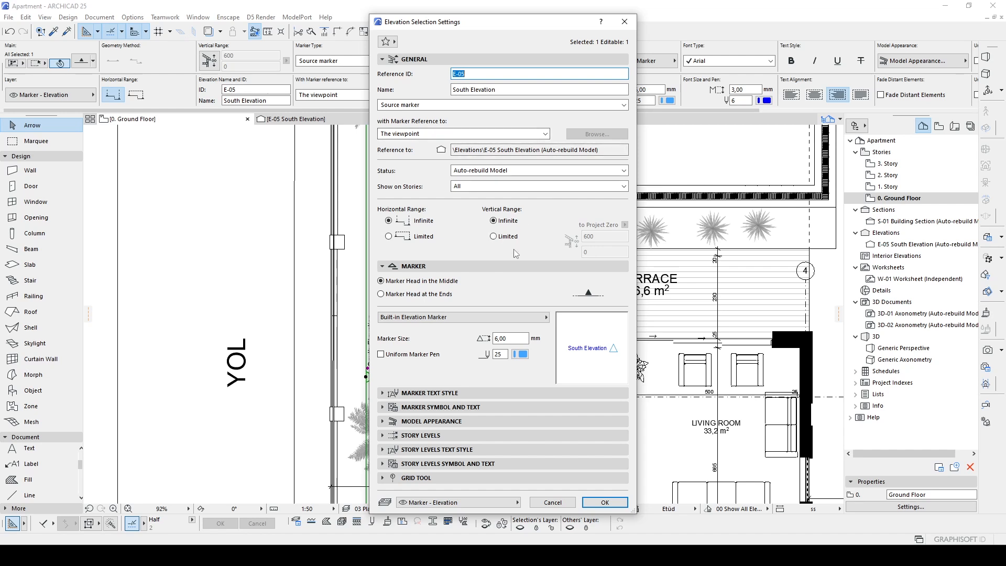
pyautogui.moveTo(498, 254)
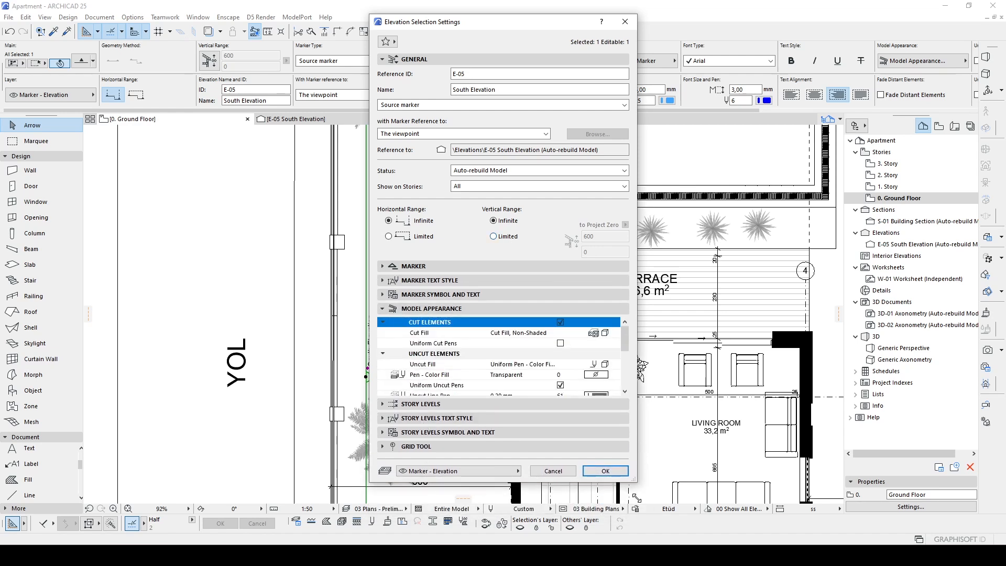
pyautogui.scroll(-3)
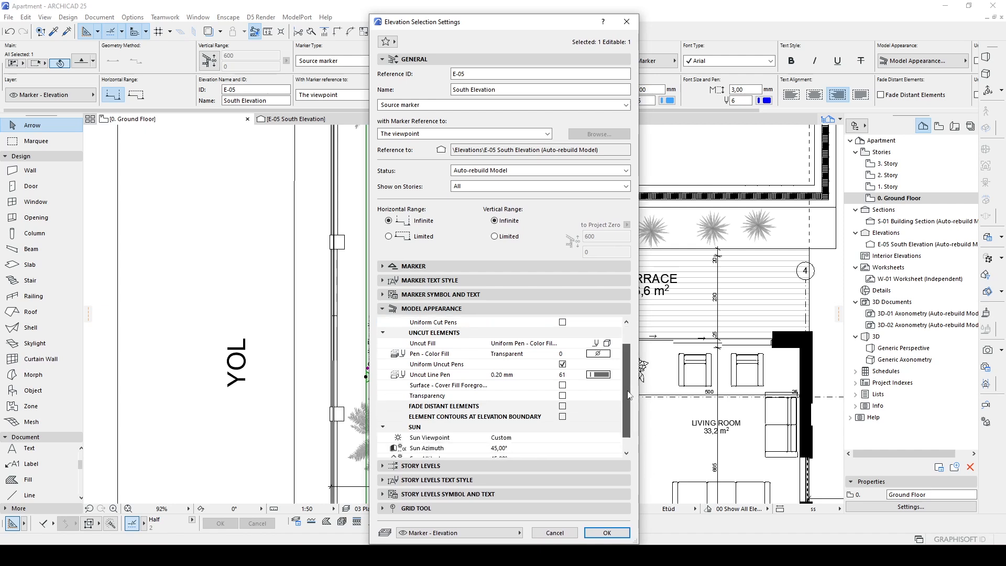
pyautogui.scroll(-3)
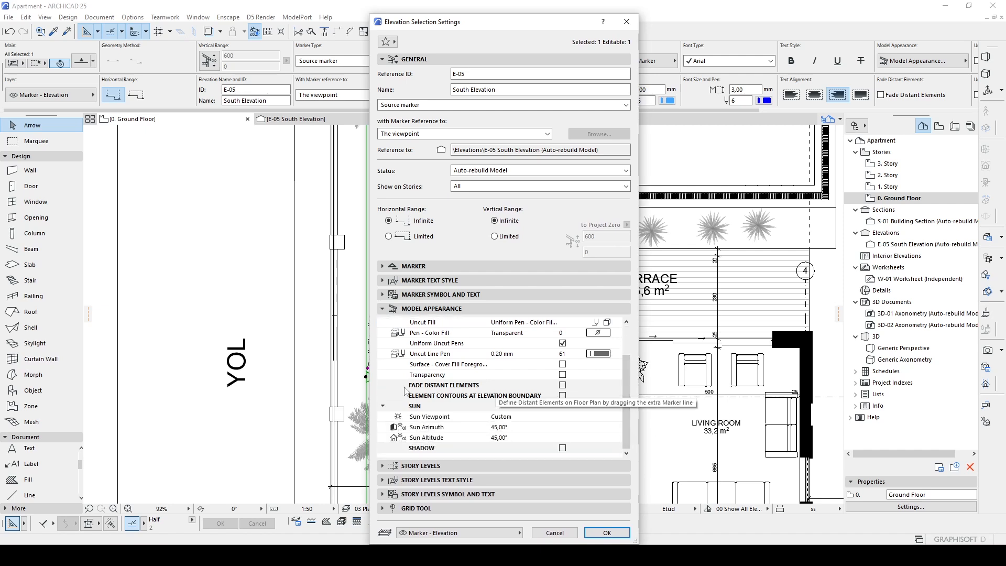
pyautogui.click(562, 386)
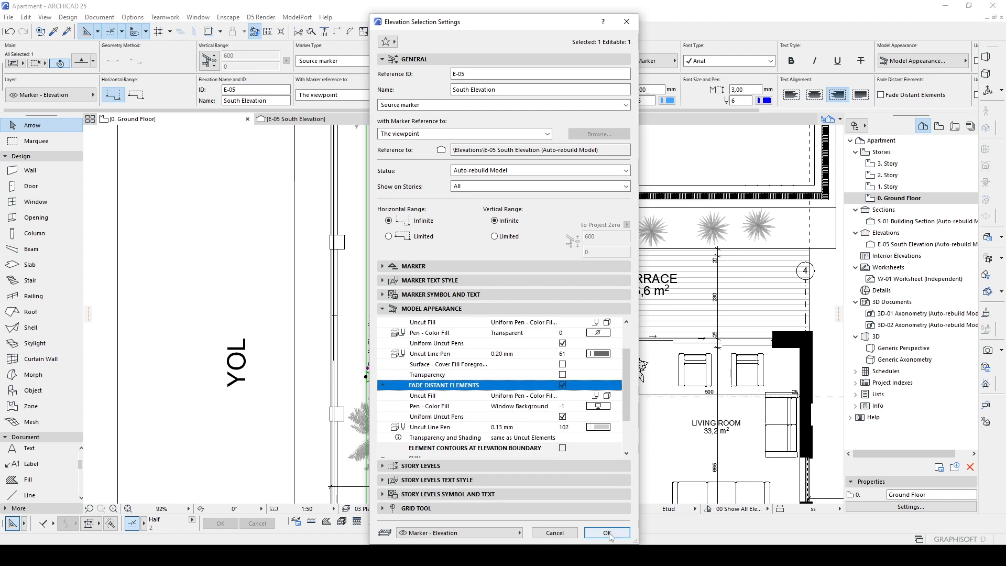
pyautogui.click(607, 532)
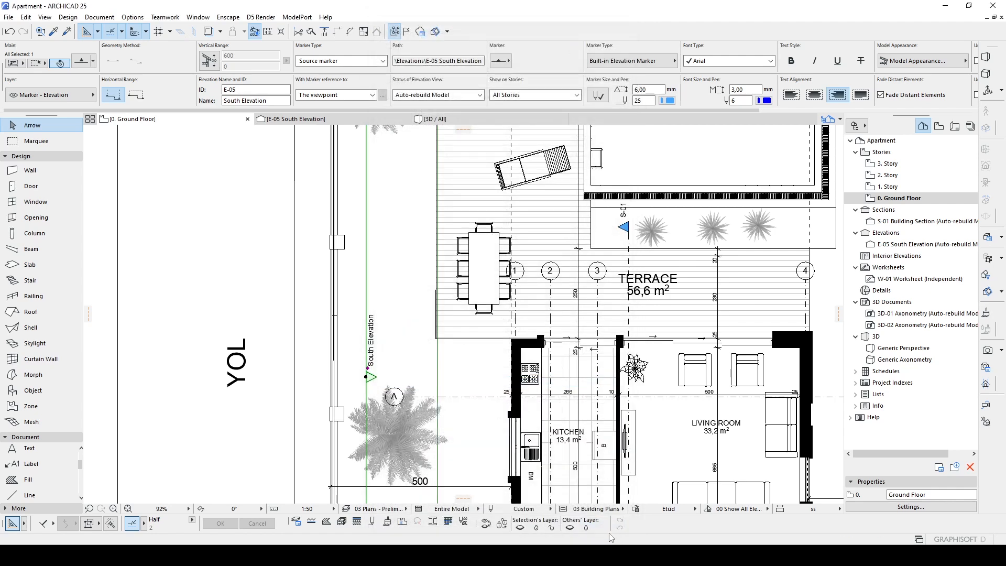
pyautogui.moveTo(438, 362)
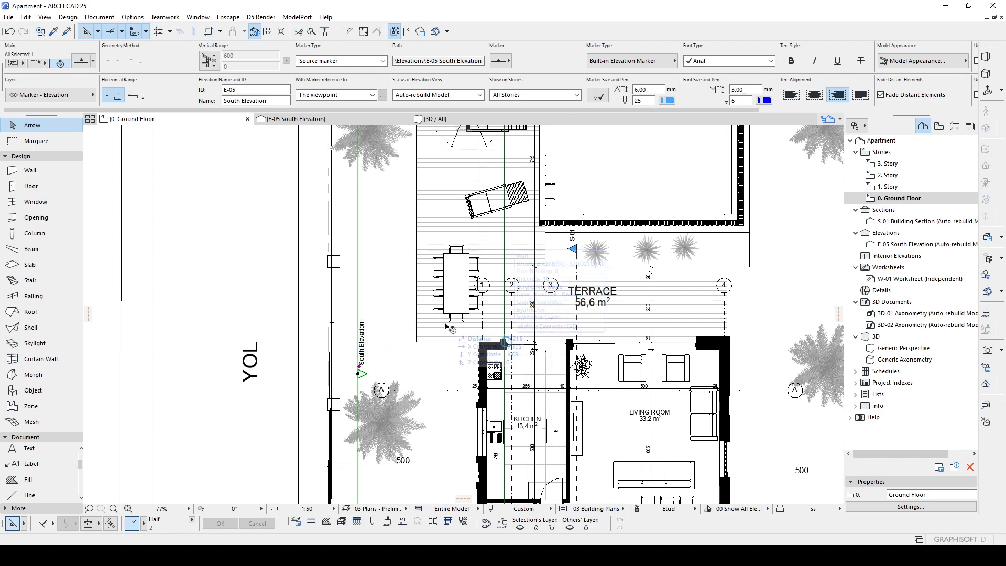
pyautogui.moveTo(521, 329)
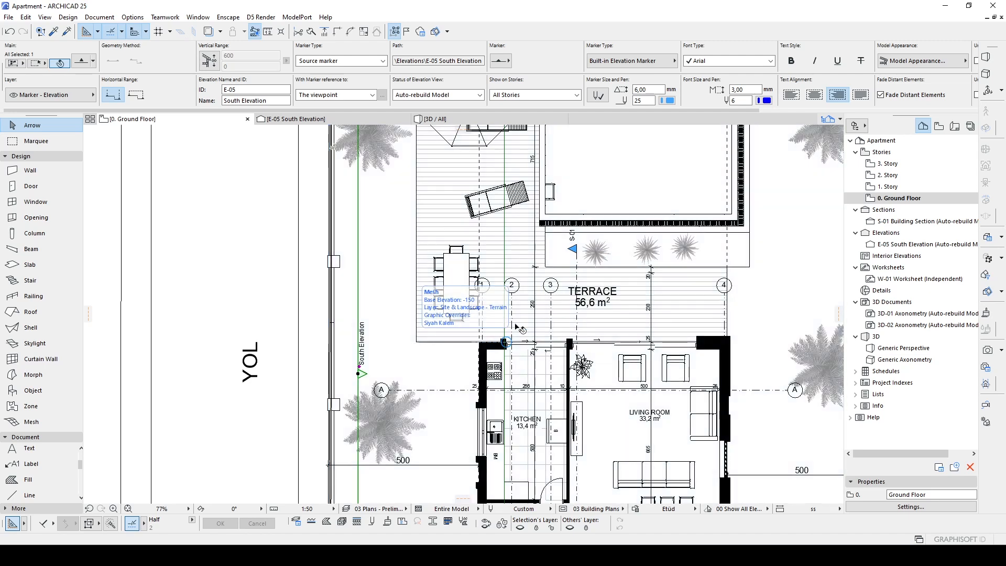
pyautogui.moveTo(510, 324)
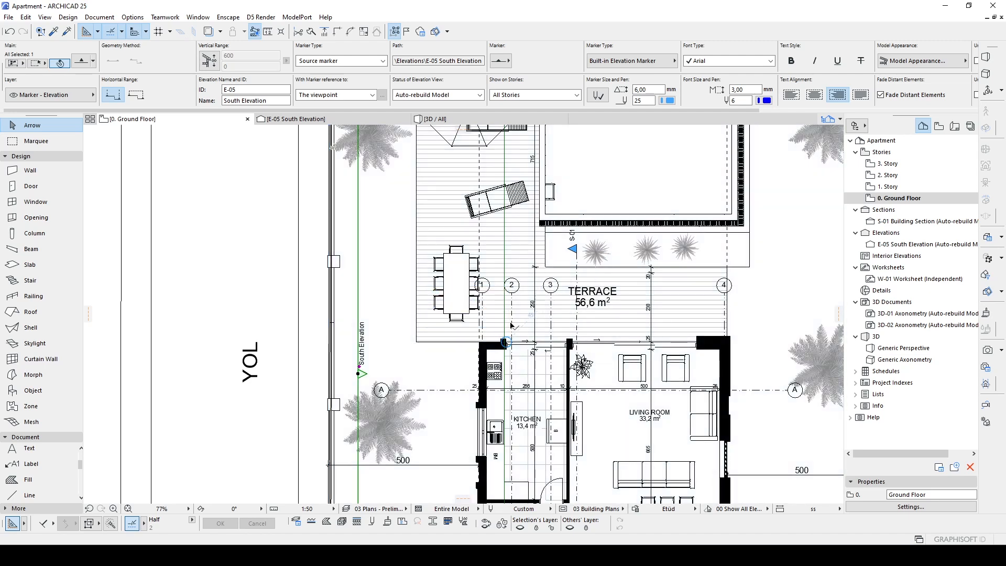
pyautogui.moveTo(565, 322)
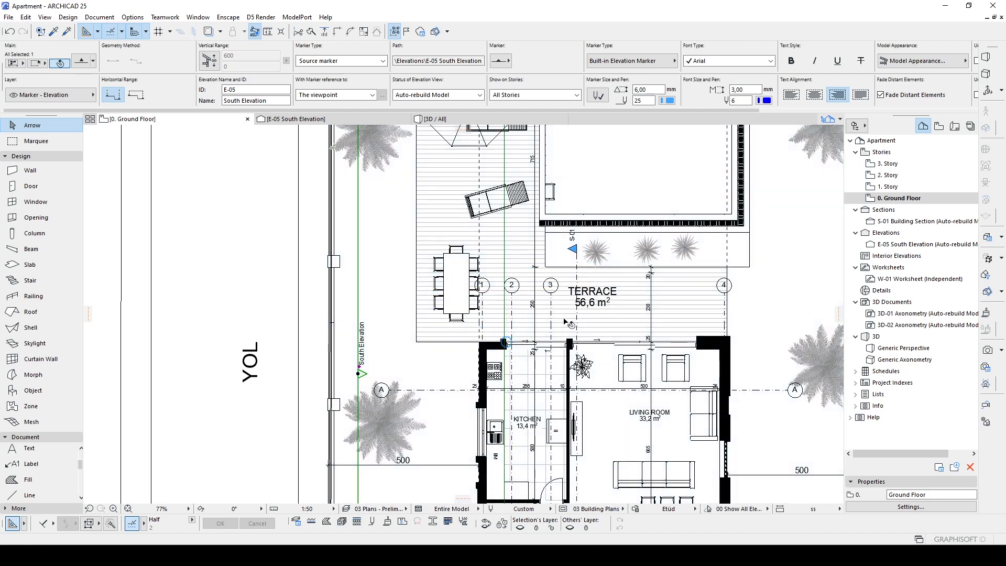
pyautogui.moveTo(498, 334)
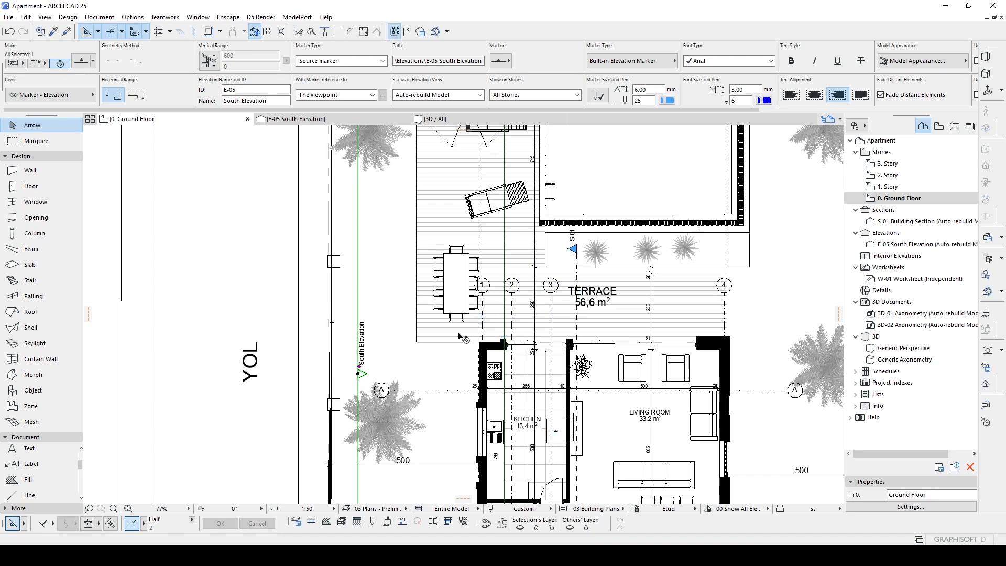
pyautogui.moveTo(886, 174)
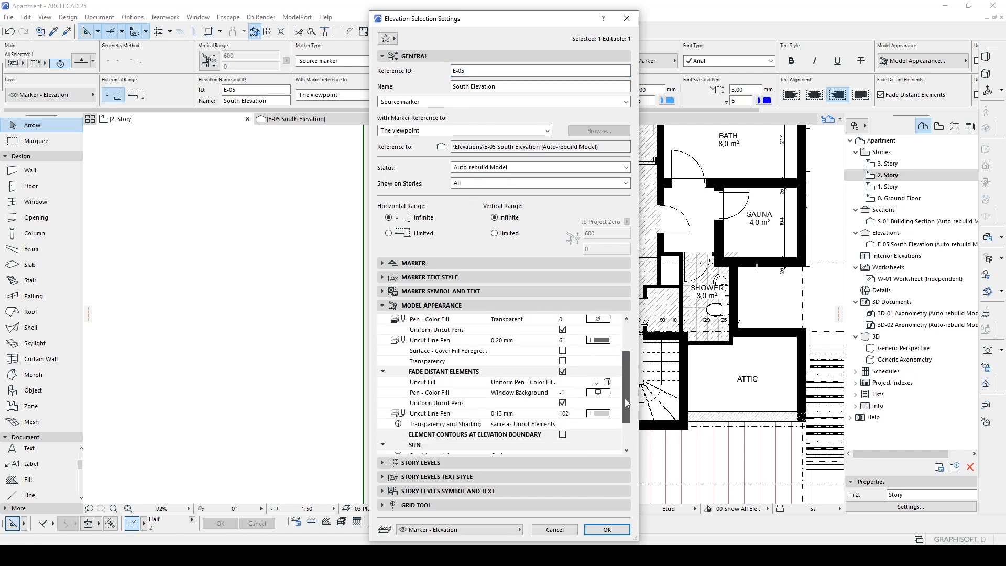
pyautogui.moveTo(427, 372)
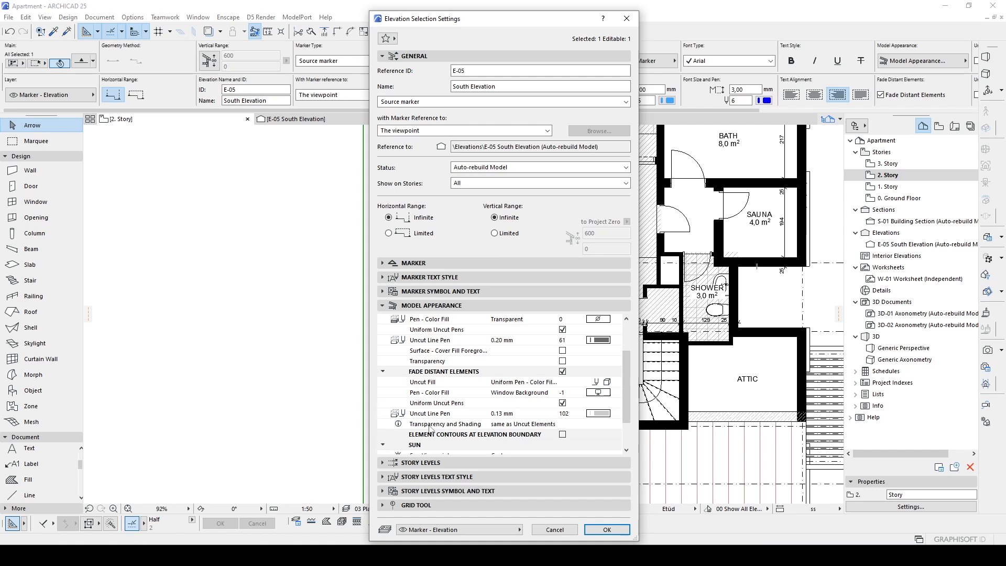
pyautogui.moveTo(433, 422)
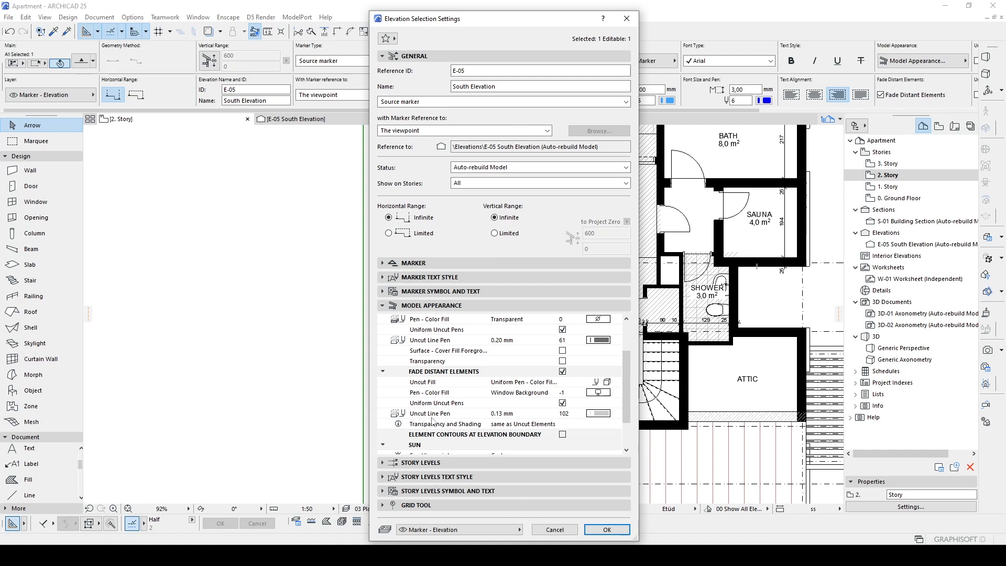
pyautogui.moveTo(492, 415)
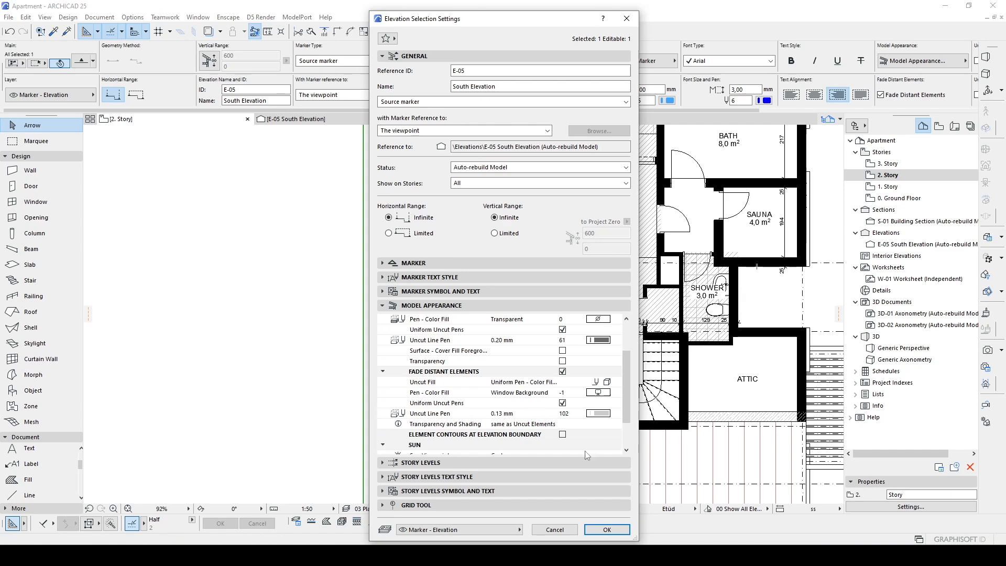
# - Close the Elevation Selection Settings dialog for the South Elevation marker
pyautogui.click(607, 530)
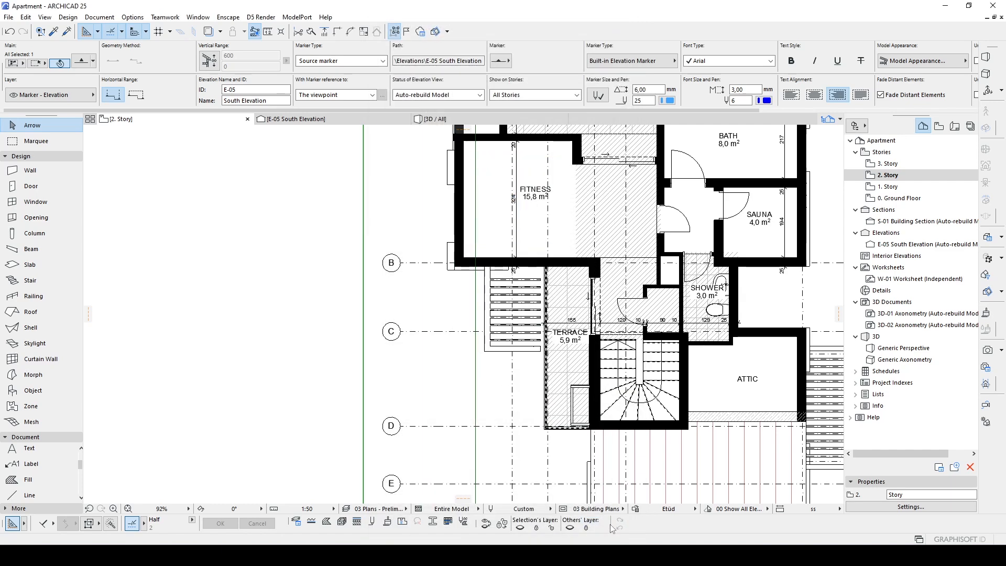
# - Set the E-05 South Elevation's uncut line pen to the thin orange 0.13 mm pen
pyautogui.click(926, 243)
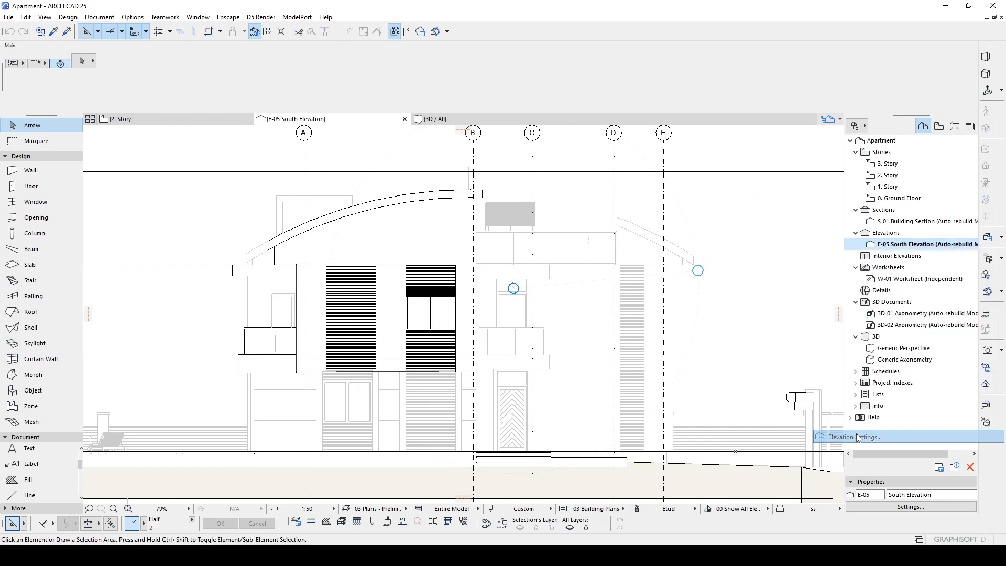
pyautogui.click(854, 437)
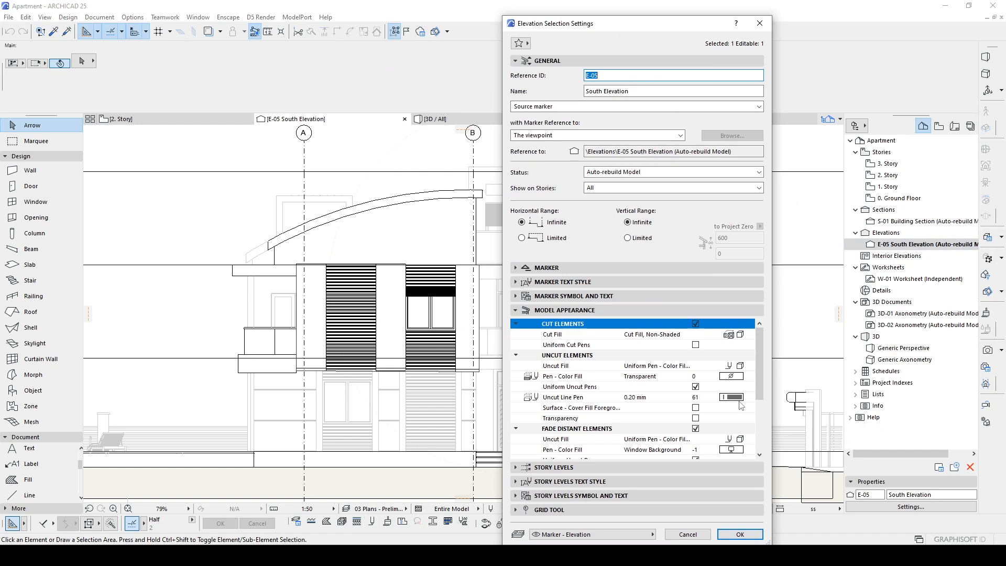
pyautogui.click(731, 397)
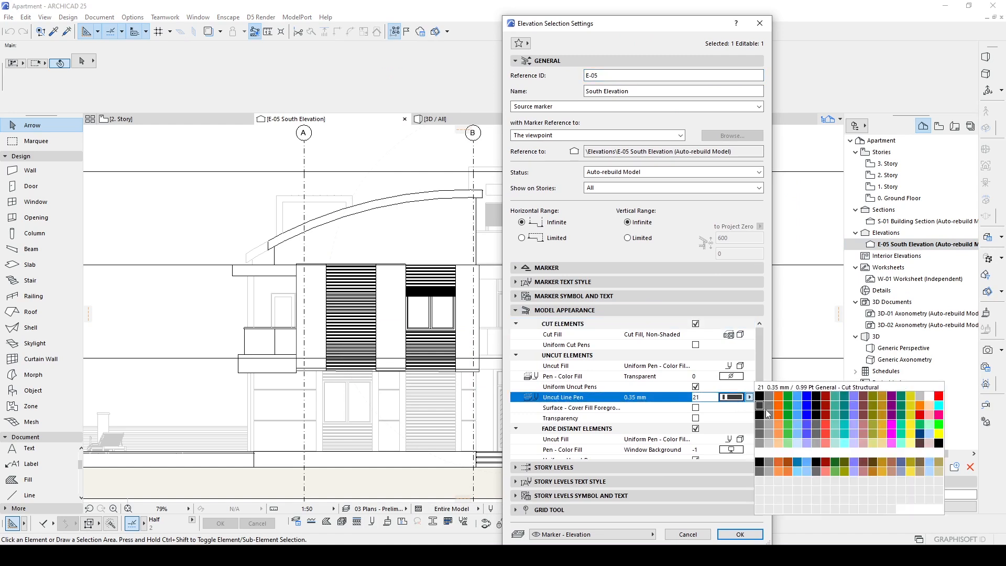
pyautogui.click(787, 442)
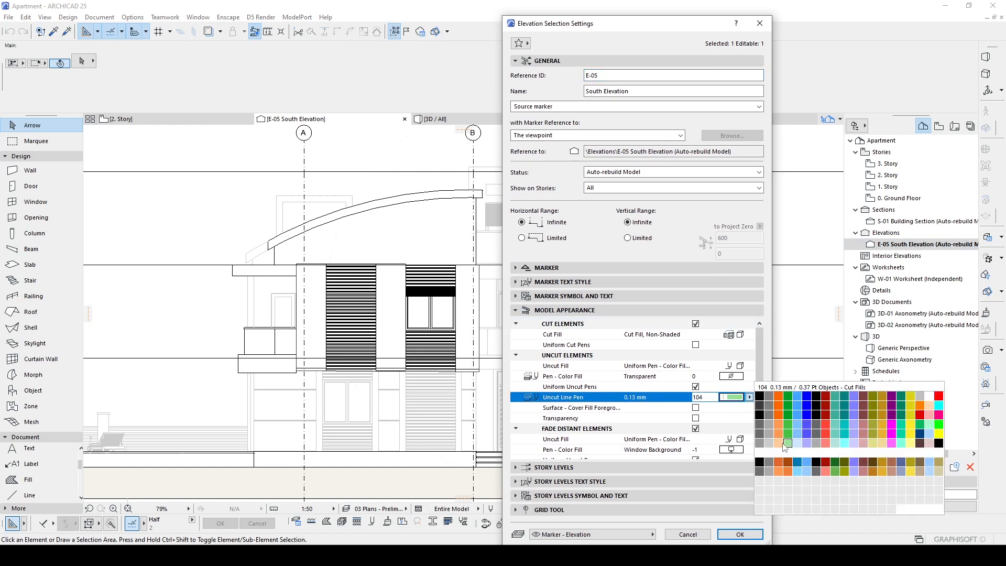
pyautogui.click(786, 443)
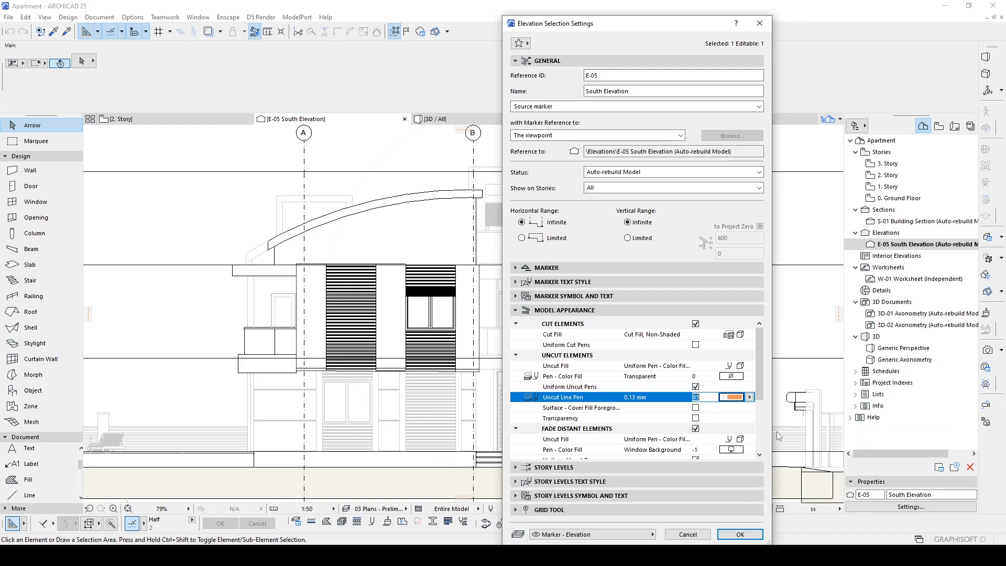
pyautogui.click(740, 534)
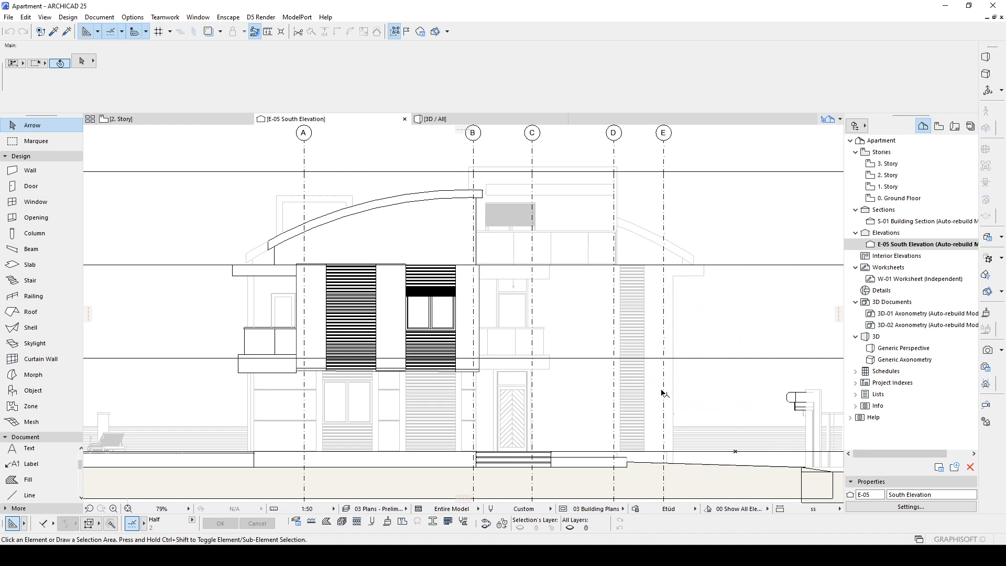
pyautogui.moveTo(699, 501)
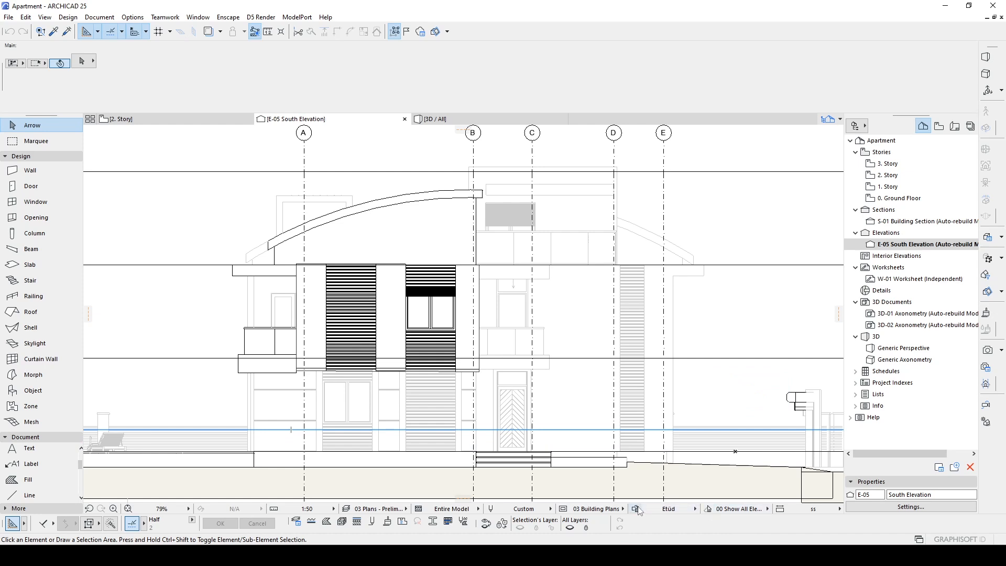
# - Set the Graphic Override Combination to No Overrides
pyautogui.click(668, 508)
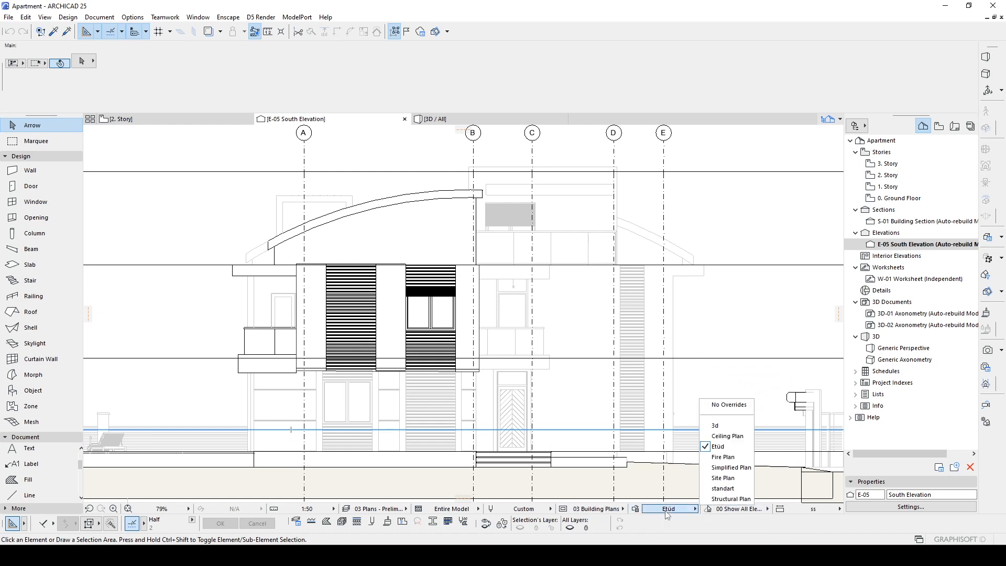
pyautogui.click(726, 405)
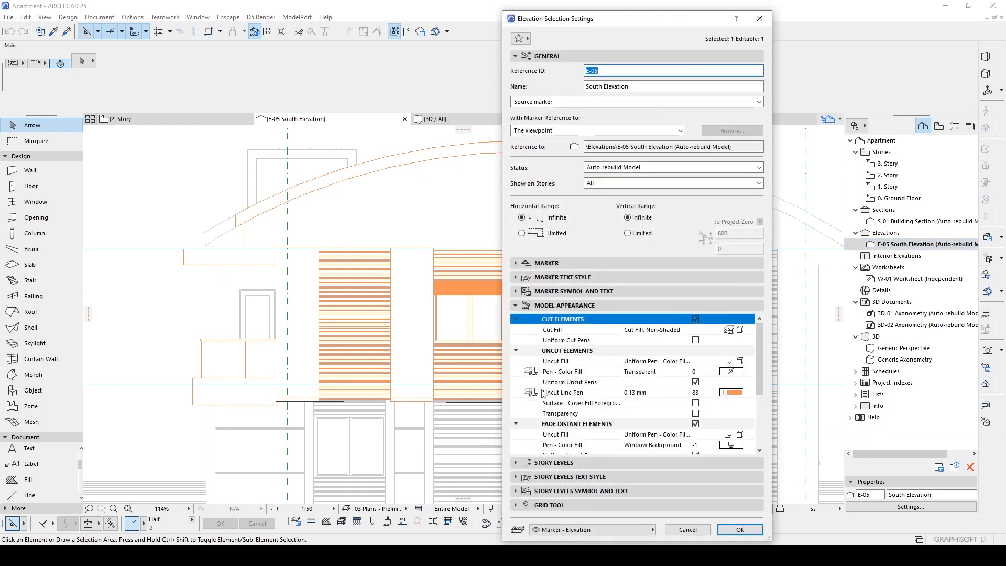
# - Use uncut line pen 20 for near elements and blue 0.20 mm pen 65 for distant ones
pyautogui.click(563, 393)
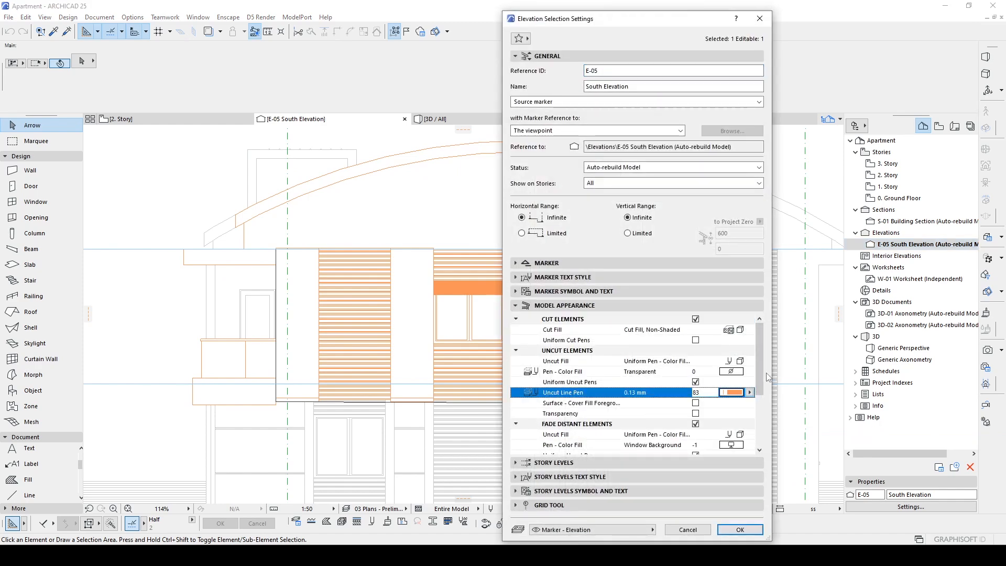
pyautogui.scroll(-3)
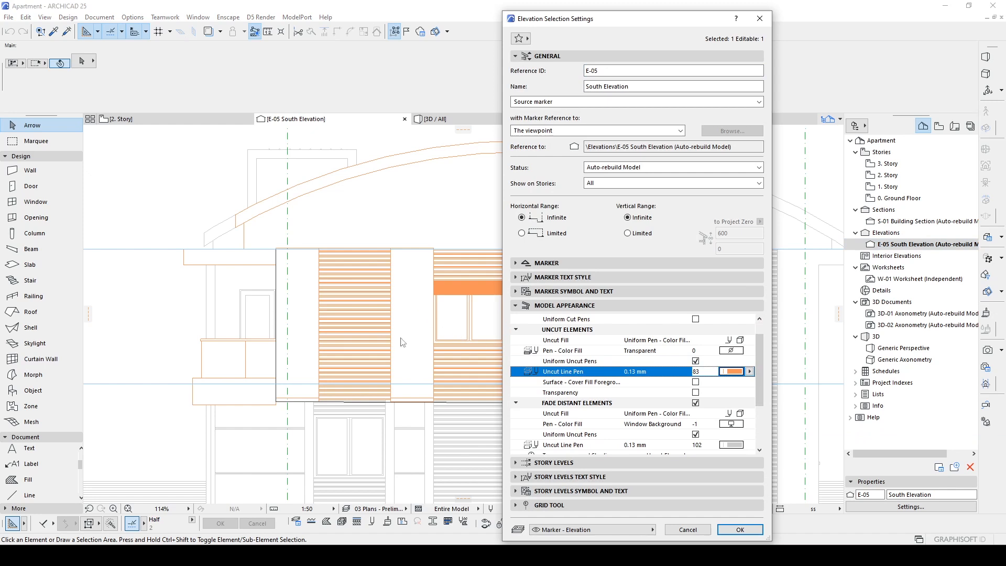
pyautogui.click(749, 371)
pyautogui.write('20')
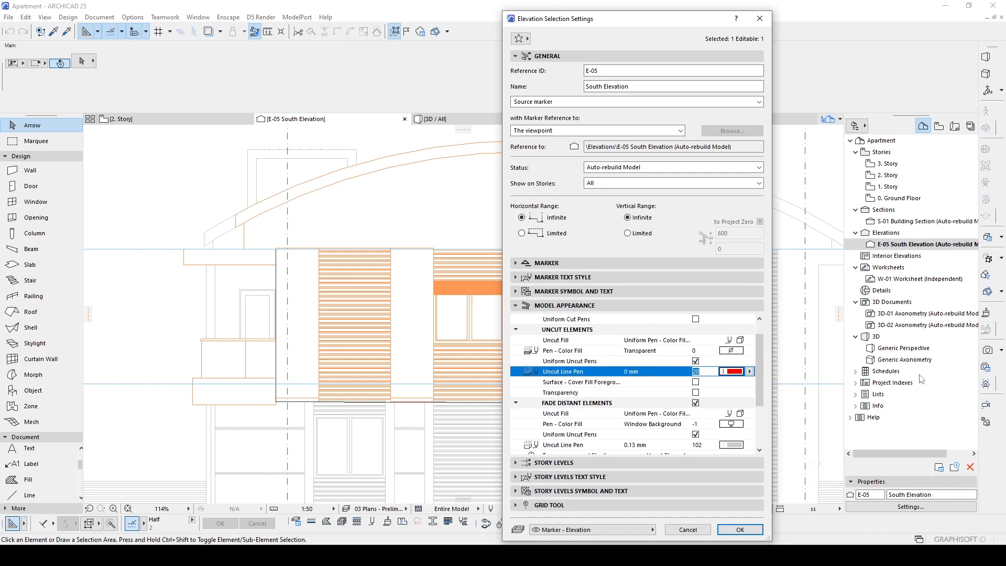
pyautogui.moveTo(392, 455)
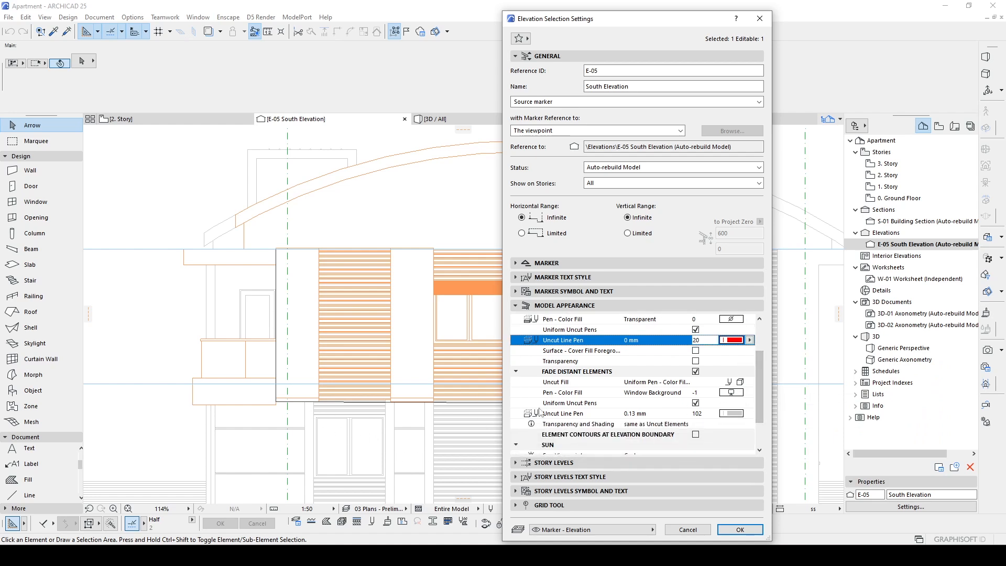
pyautogui.click(562, 413)
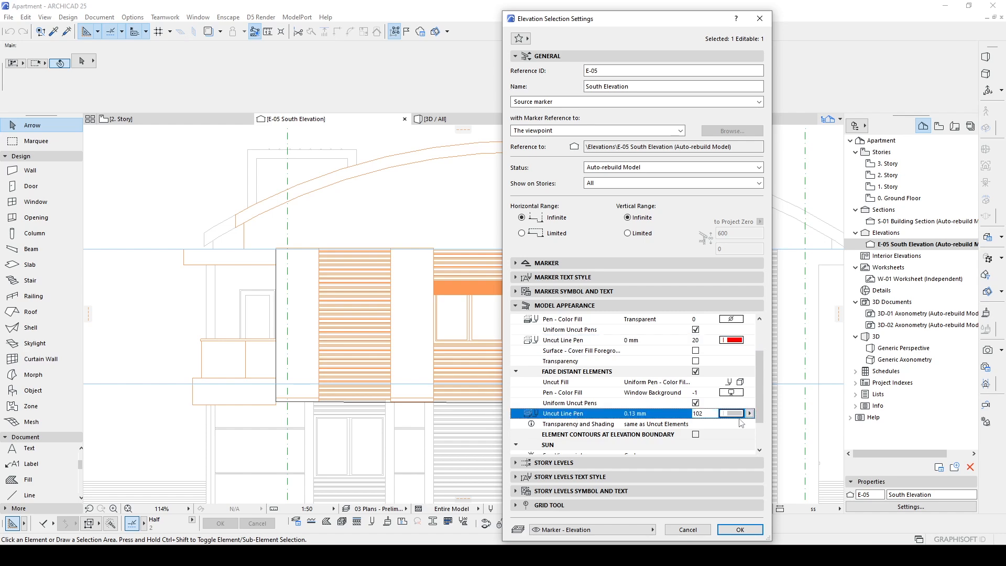
pyautogui.click(731, 413)
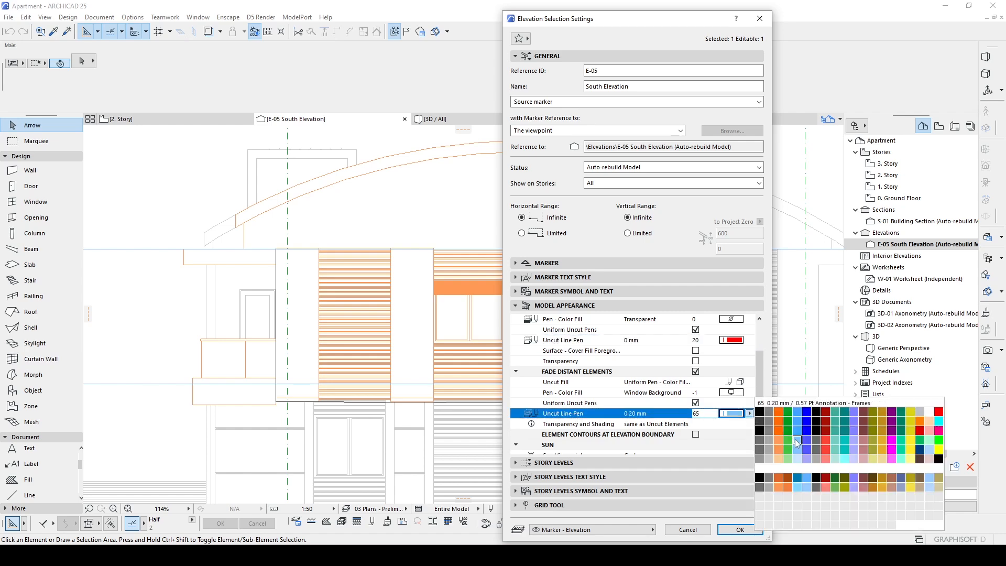
pyautogui.click(739, 530)
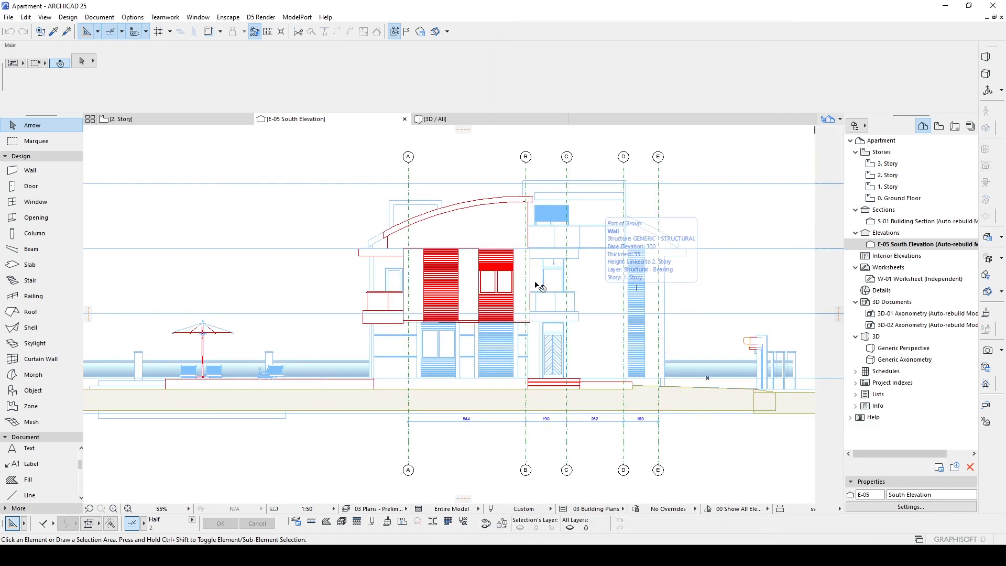
pyautogui.moveTo(622, 291)
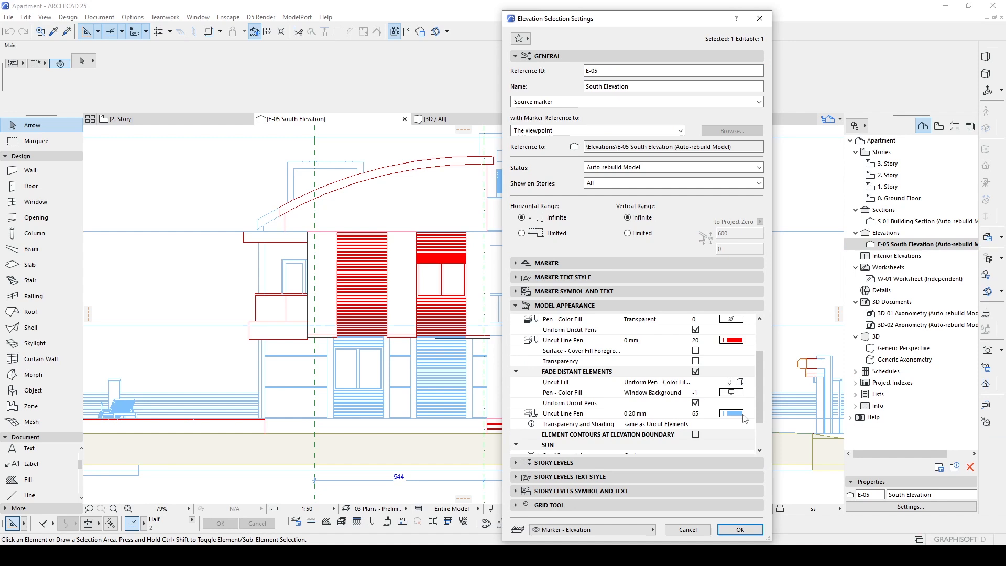
# - Set the near Uncut Line Pen to 21 (0.35 mm) and choose a distant uncut line pen
pyautogui.click(748, 339)
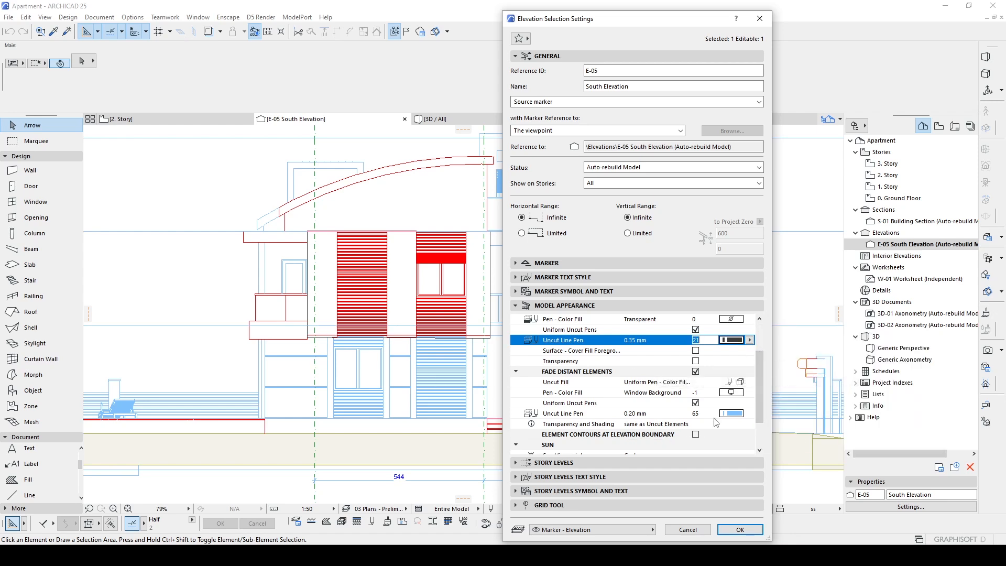
pyautogui.click(731, 413)
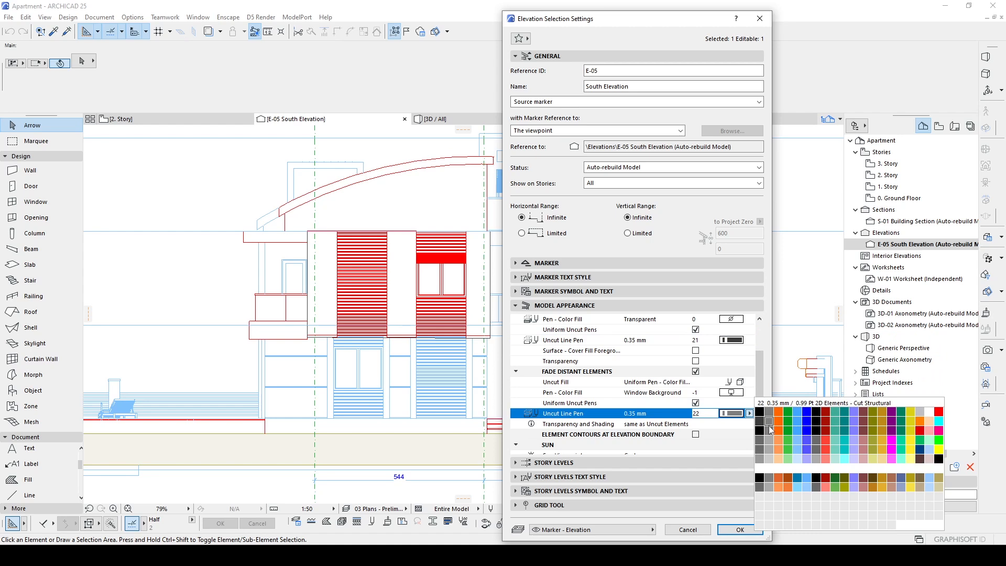
pyautogui.click(770, 430)
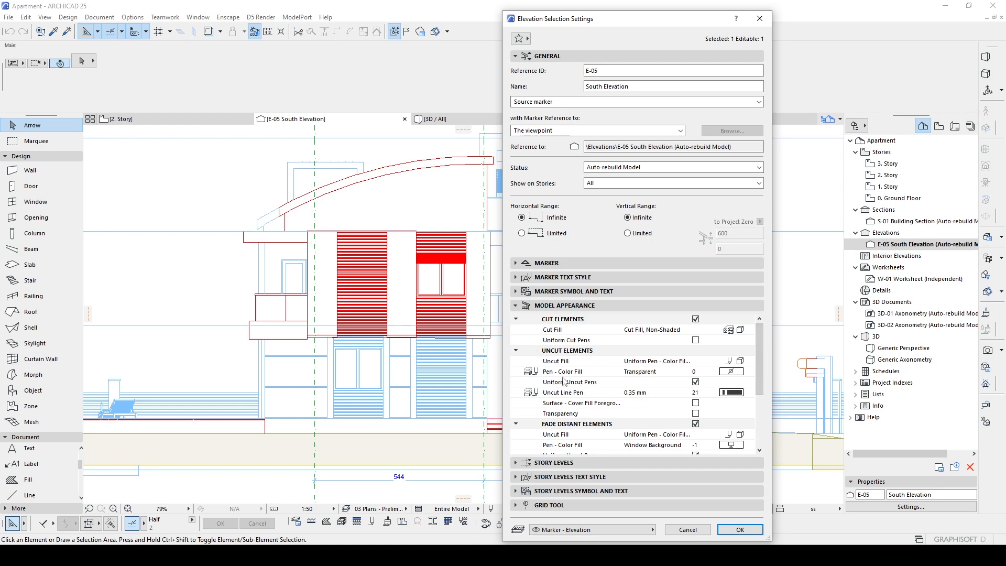
pyautogui.click(555, 361)
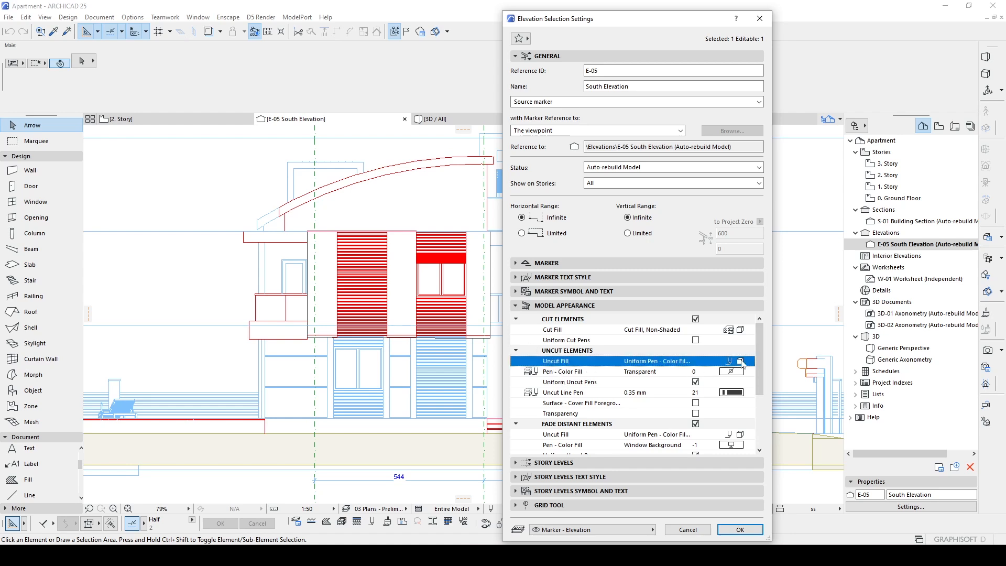
# - Set Uncut Fill to Surface - Texture Fill, Shaded, and apply the elevation settings
pyautogui.click(749, 361)
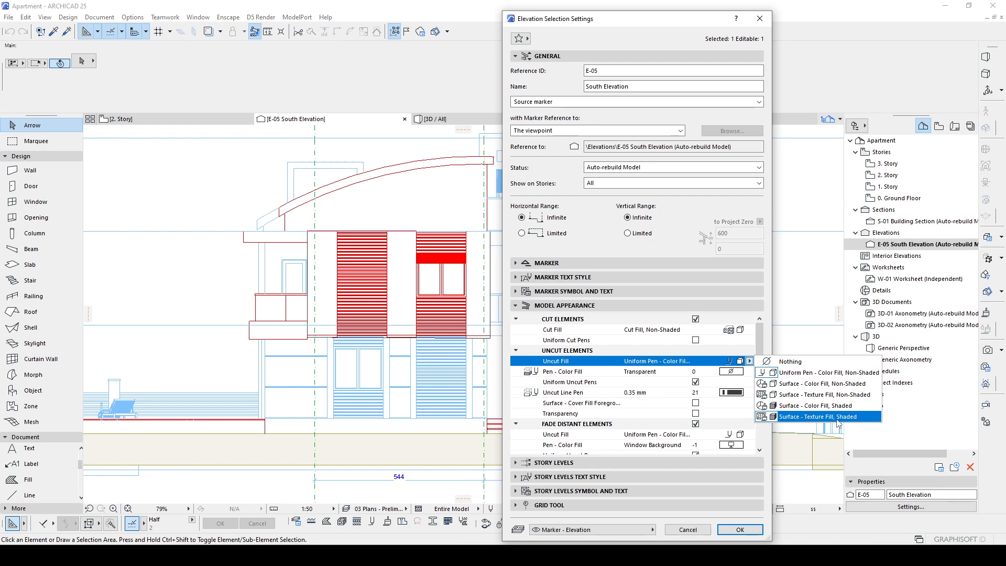
pyautogui.click(829, 416)
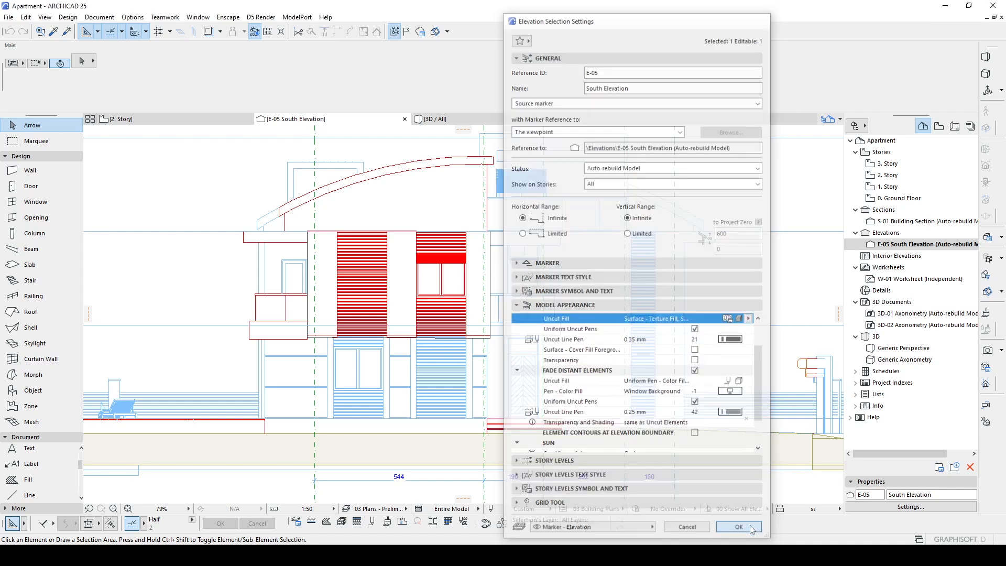
pyautogui.click(739, 526)
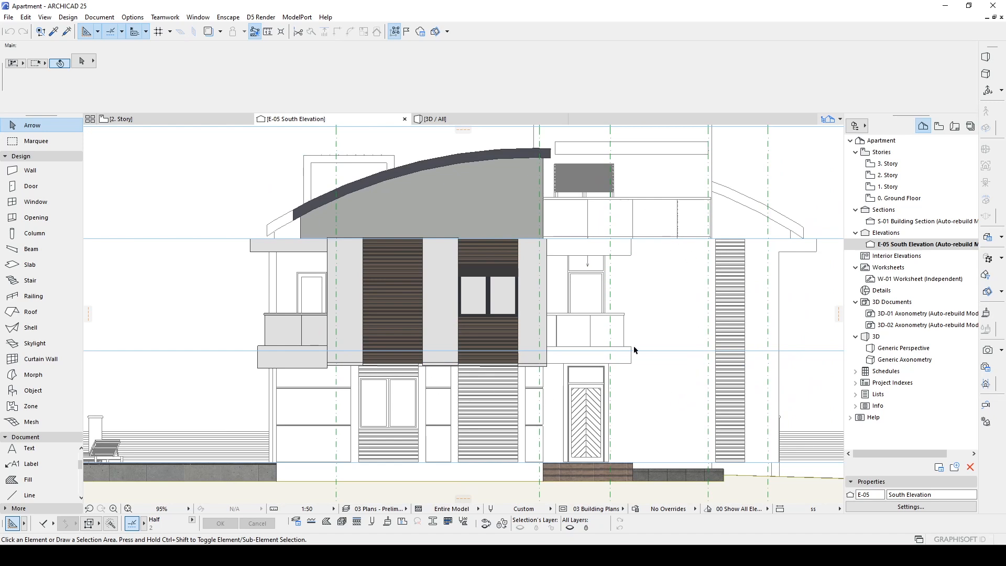
pyautogui.moveTo(645, 357)
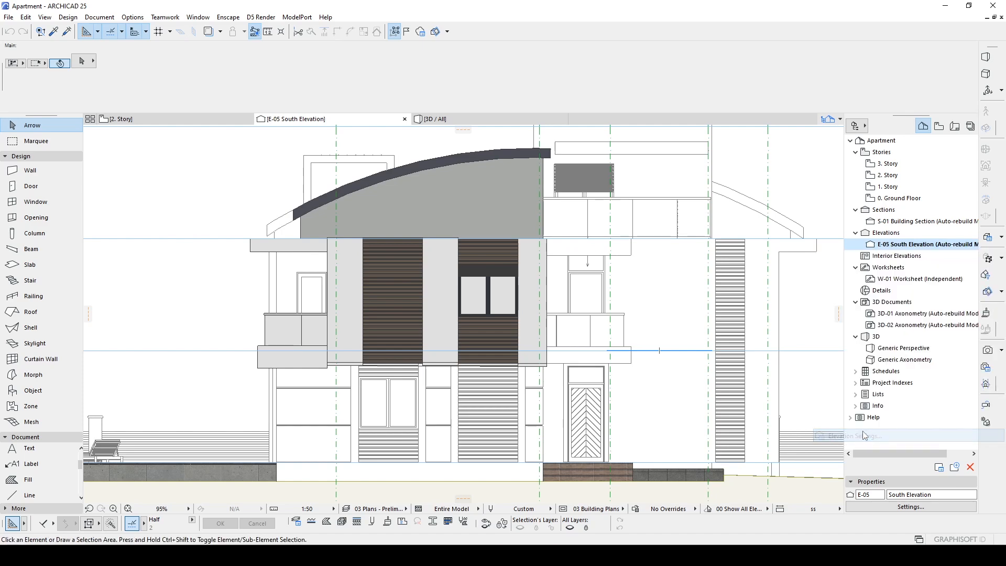
# - Set the Fade Distant Elements Uncut Fill to Surface - Texture Fill, Shaded
pyautogui.click(911, 507)
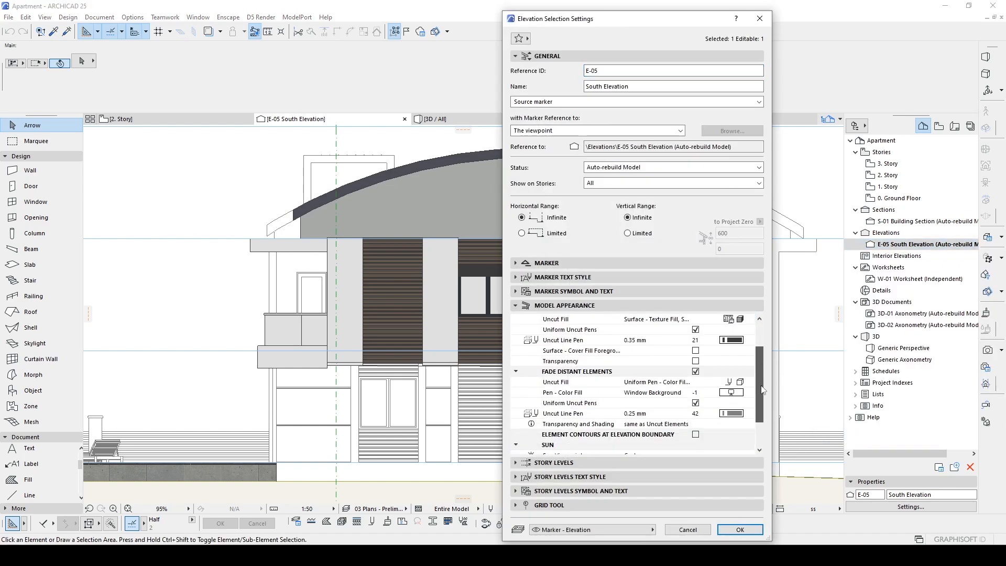
pyautogui.scroll(-3)
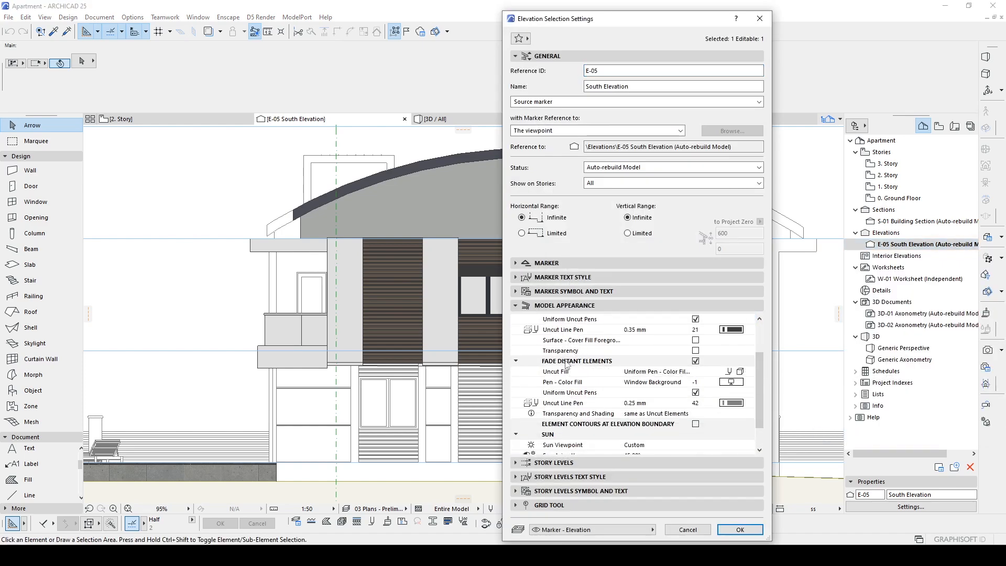
pyautogui.click(749, 371)
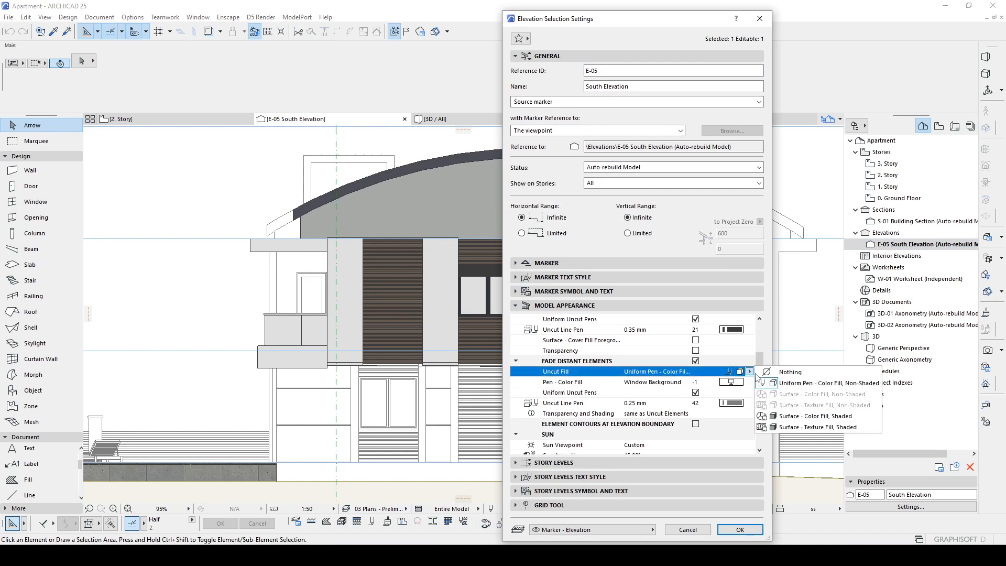
pyautogui.moveTo(816, 427)
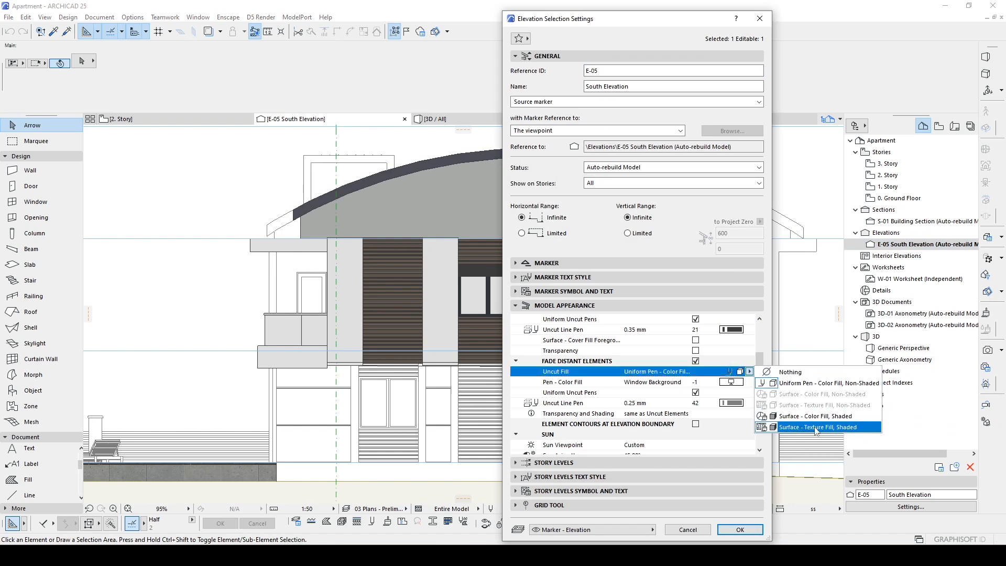
pyautogui.click(823, 426)
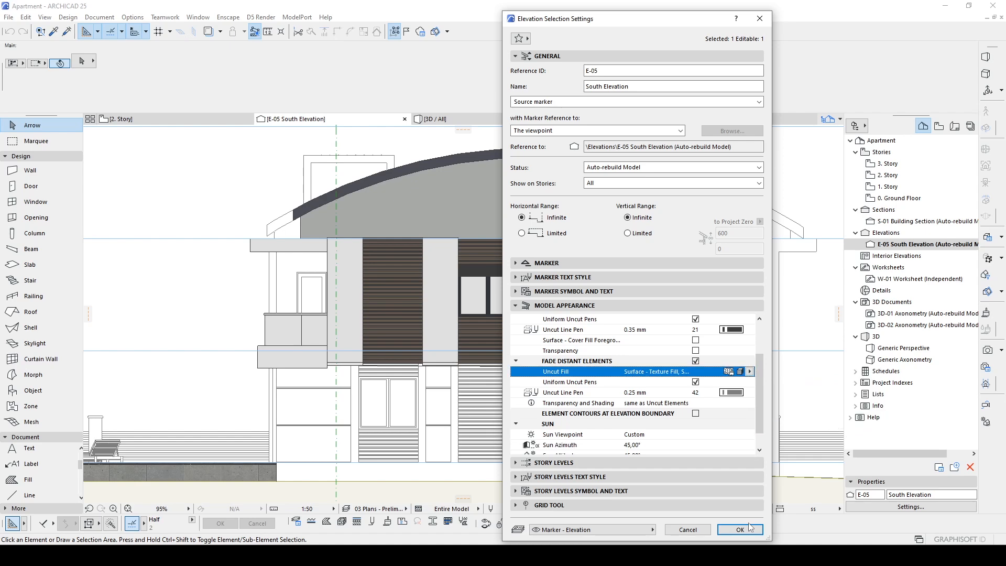
pyautogui.click(746, 529)
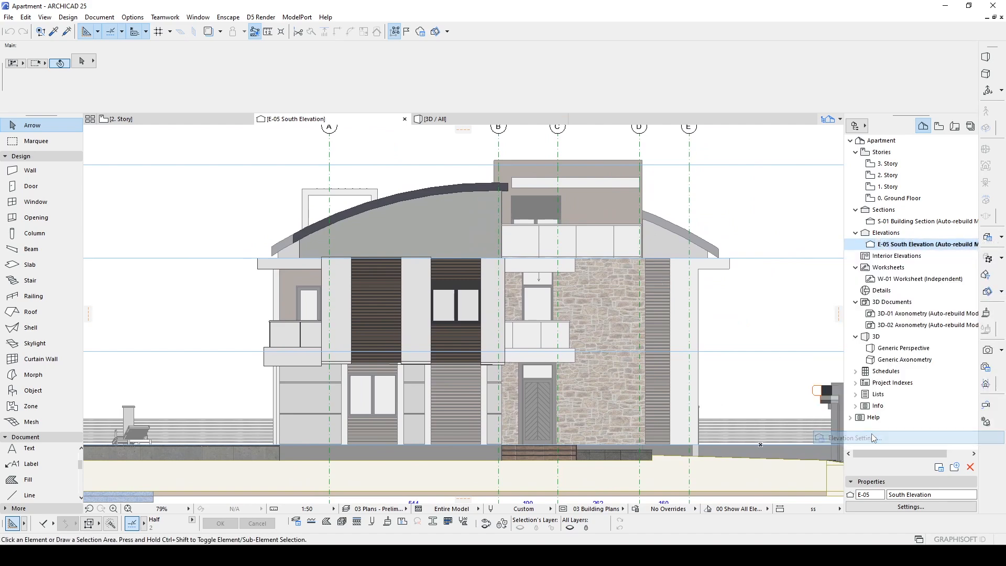
# - Enable sun shadows on the South Elevation, with azimuth and altitude at 45°
pyautogui.click(911, 507)
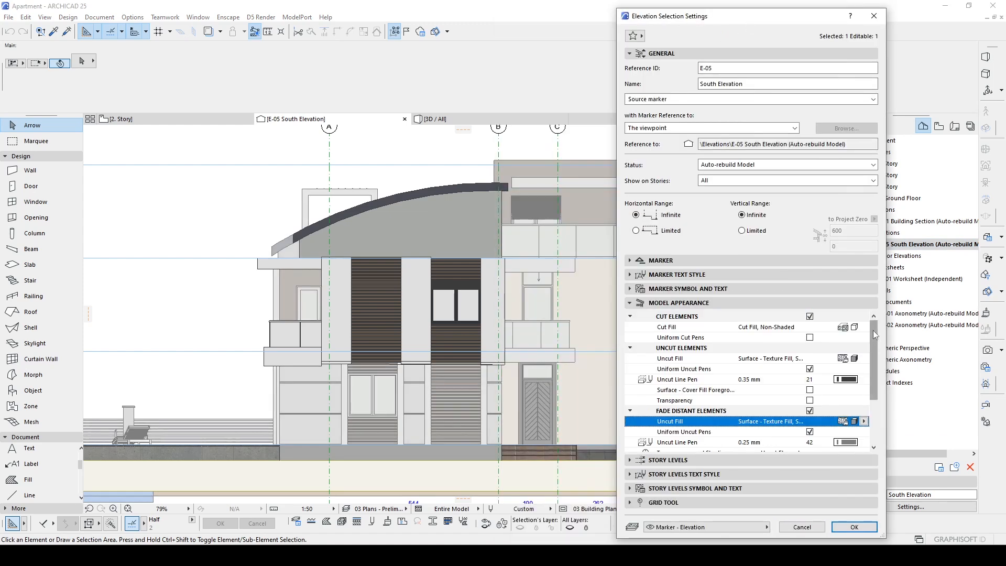
pyautogui.scroll(-3)
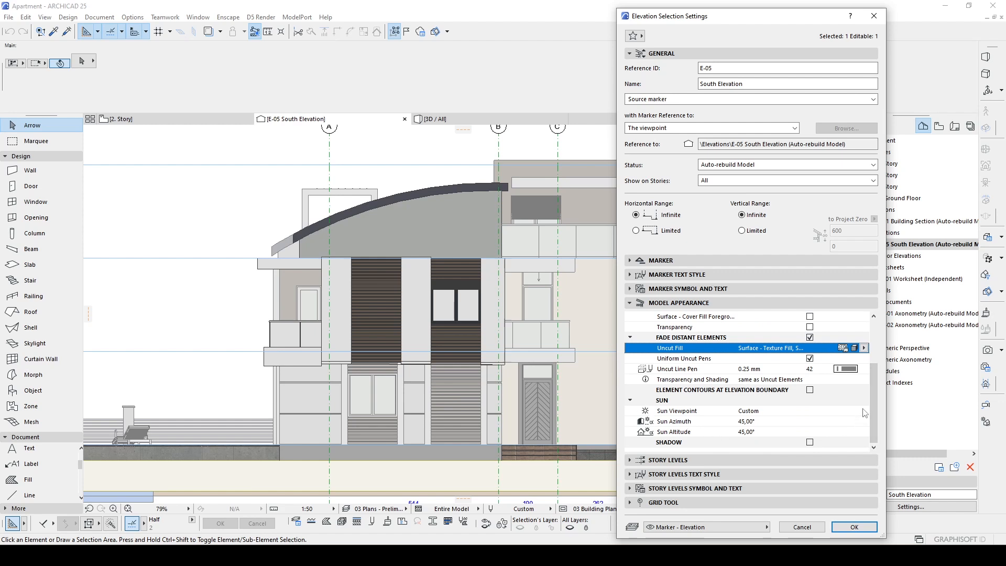
pyautogui.moveTo(655, 445)
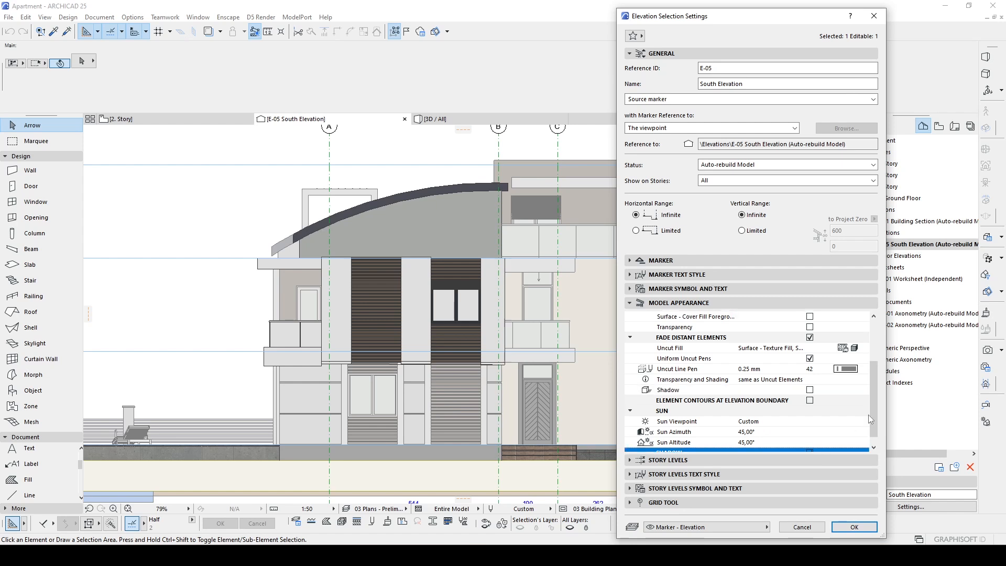
pyautogui.scroll(-3)
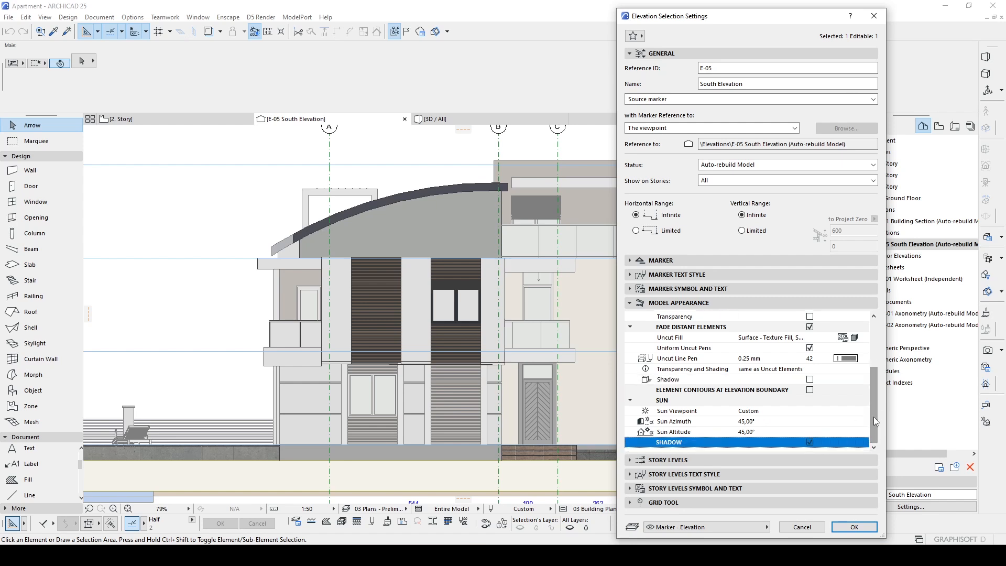
pyautogui.moveTo(729, 422)
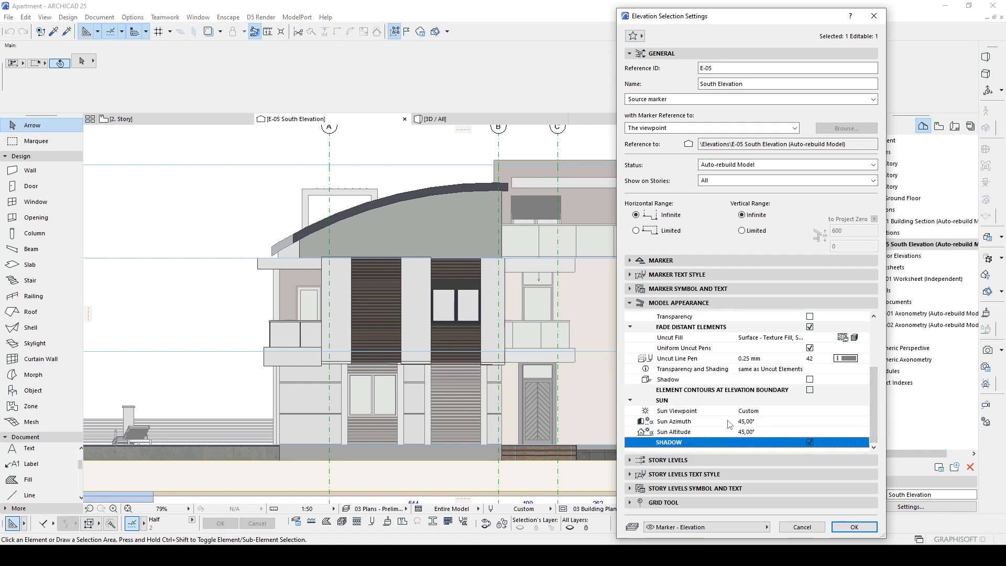
pyautogui.moveTo(676, 431)
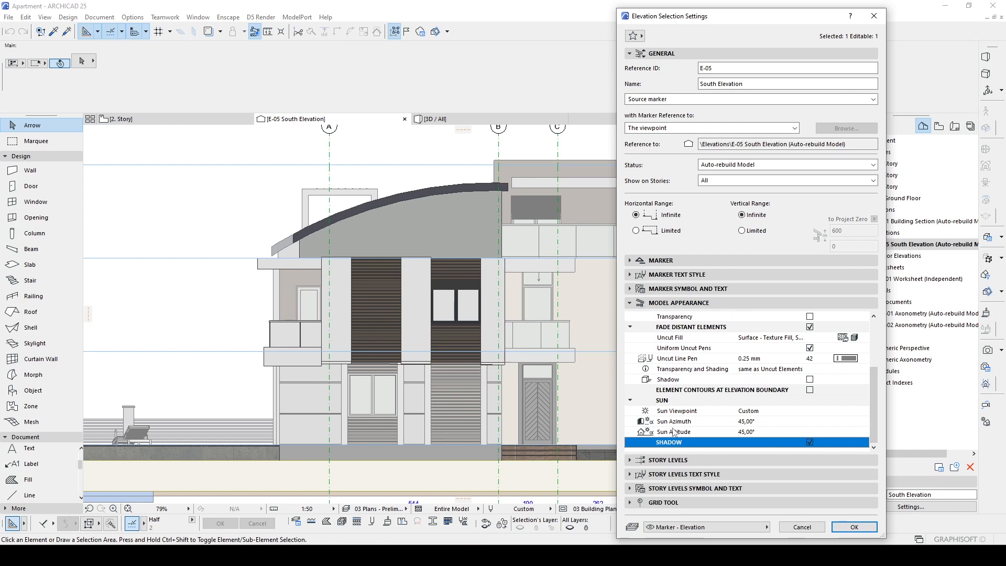
pyautogui.click(854, 527)
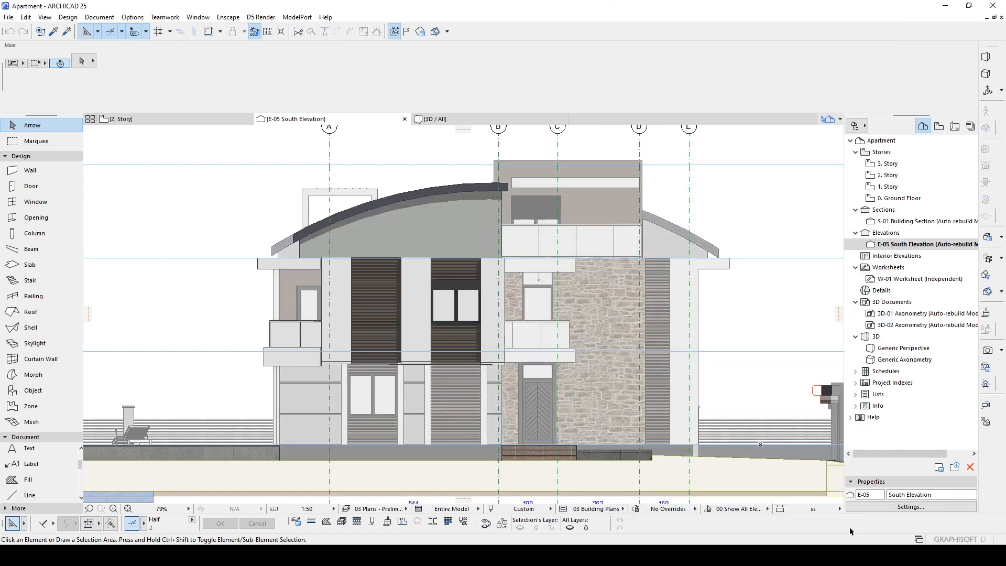
pyautogui.scroll(-3)
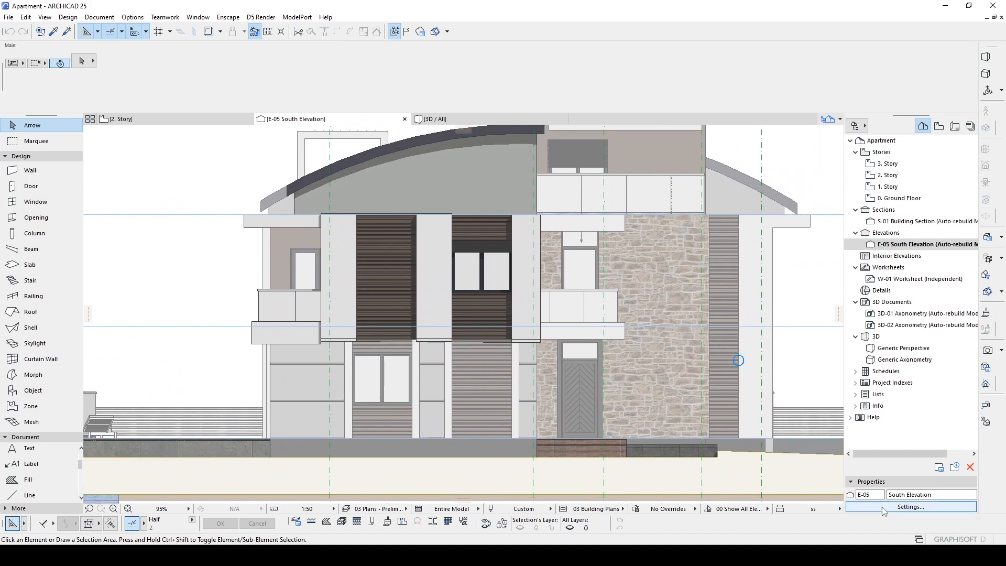
# - Change the South Elevation's sun altitude to 60°
pyautogui.click(910, 507)
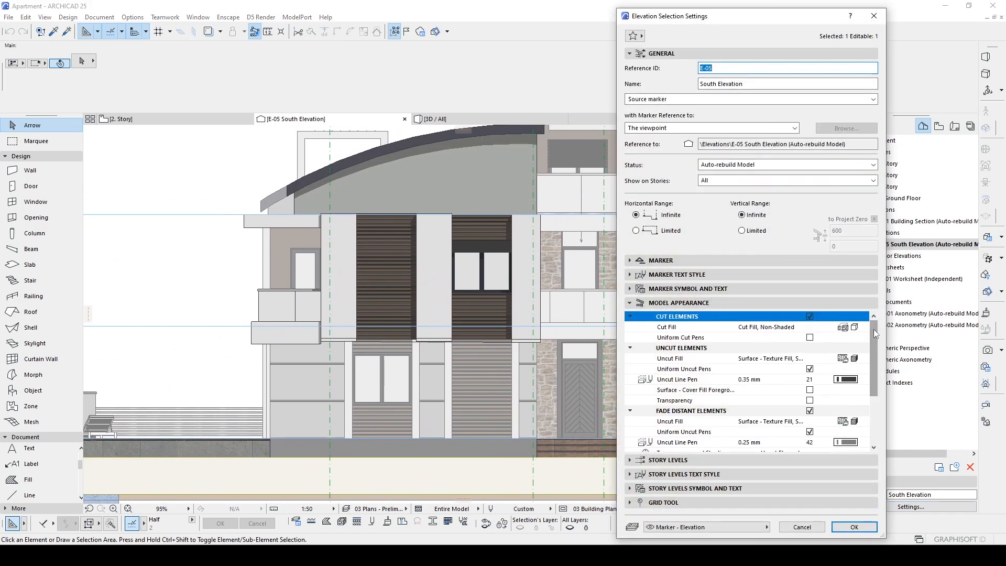
pyautogui.scroll(-3)
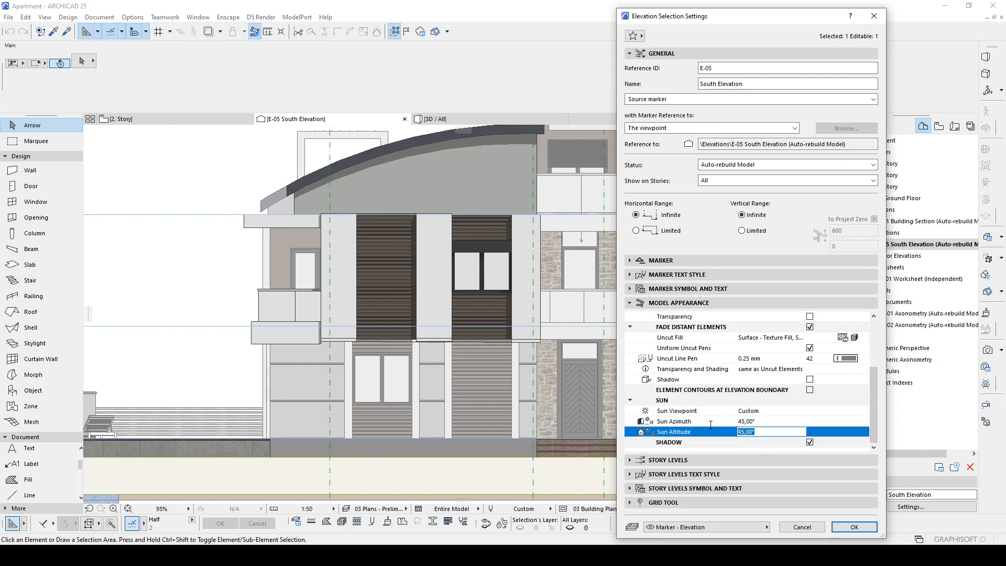
pyautogui.write('60')
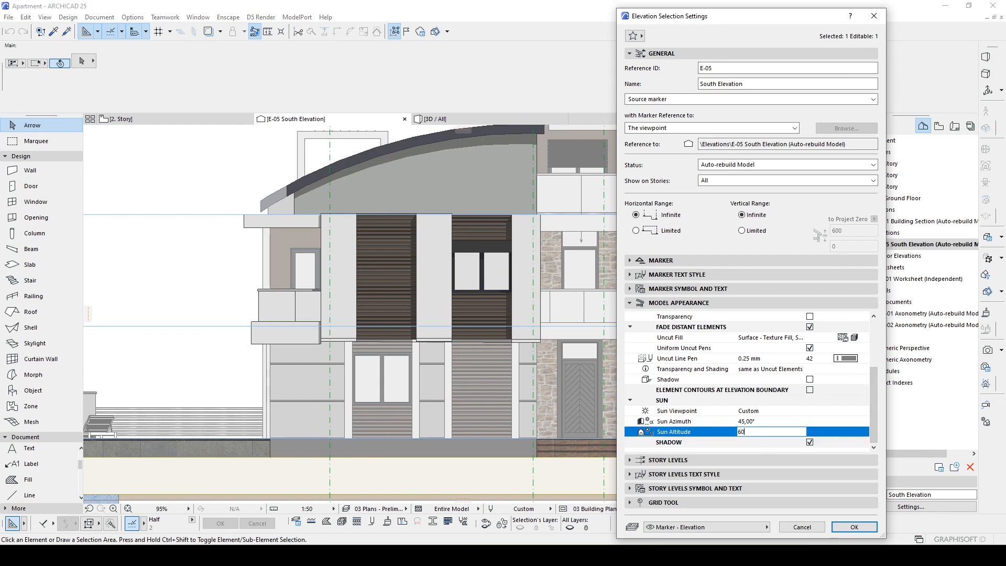
pyautogui.click(857, 527)
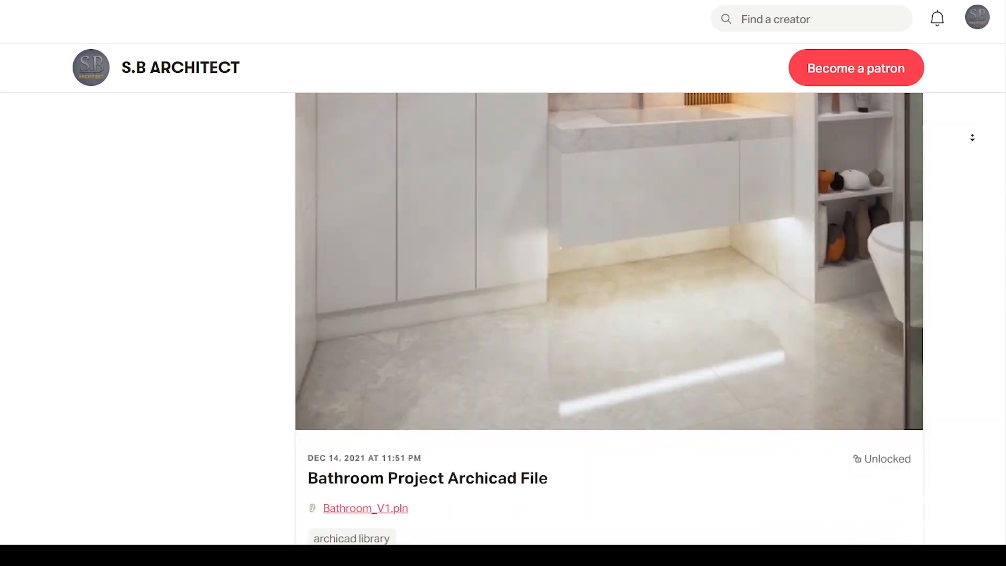
# - Scroll through the S.B Architect Patreon posts offering ARCHICAD project files
pyautogui.scroll(-3)
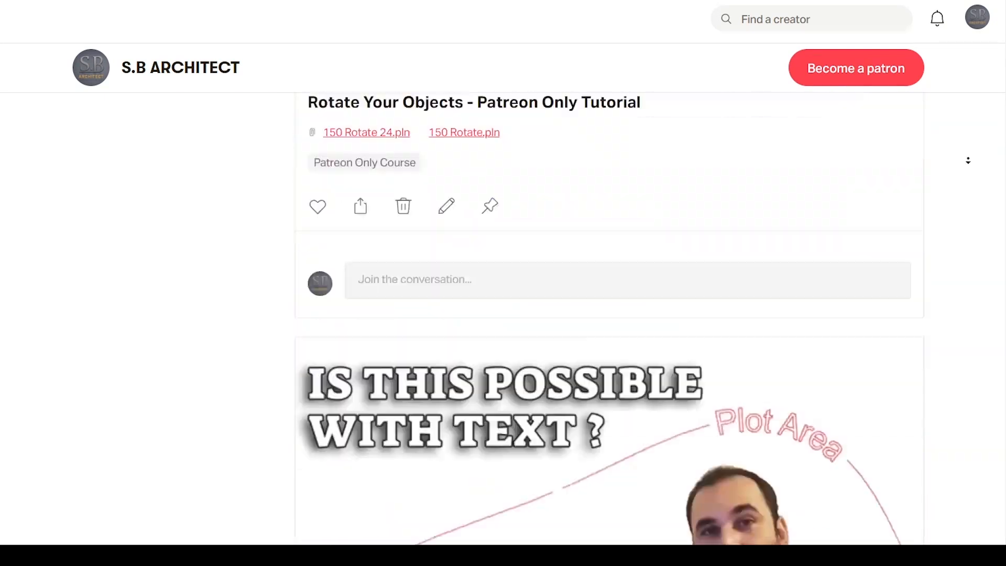